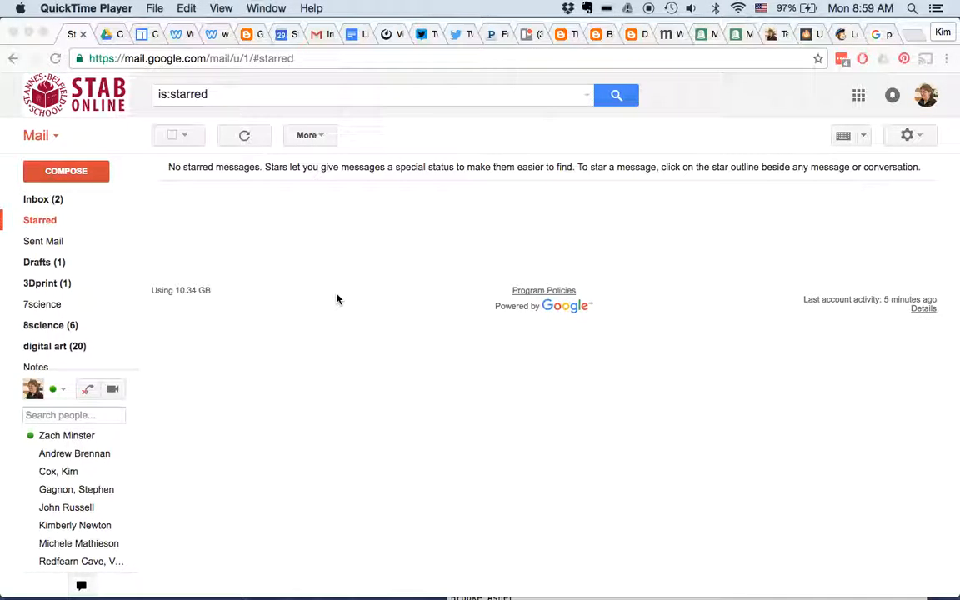
mouse_move(435, 141)
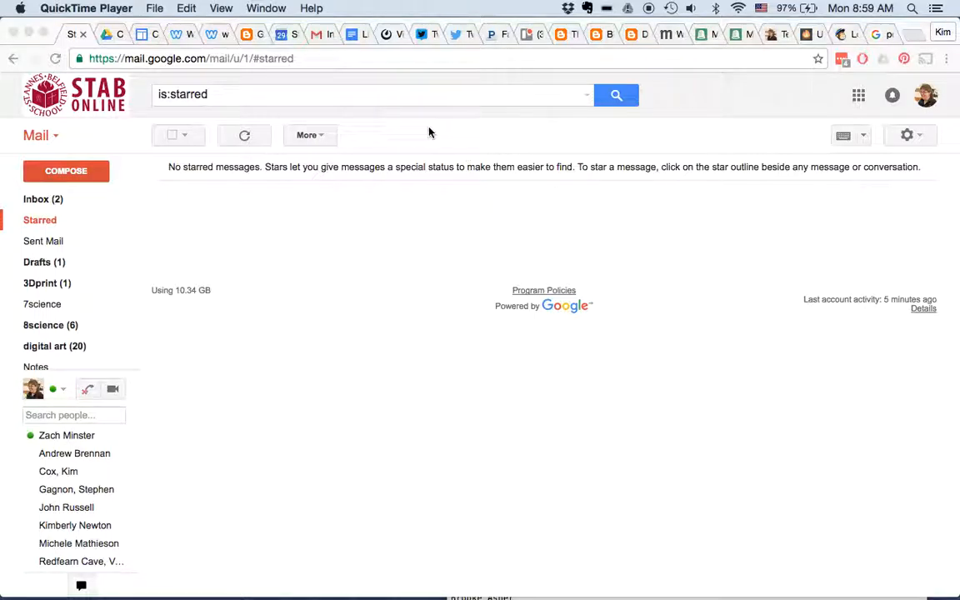
mouse_move(588, 142)
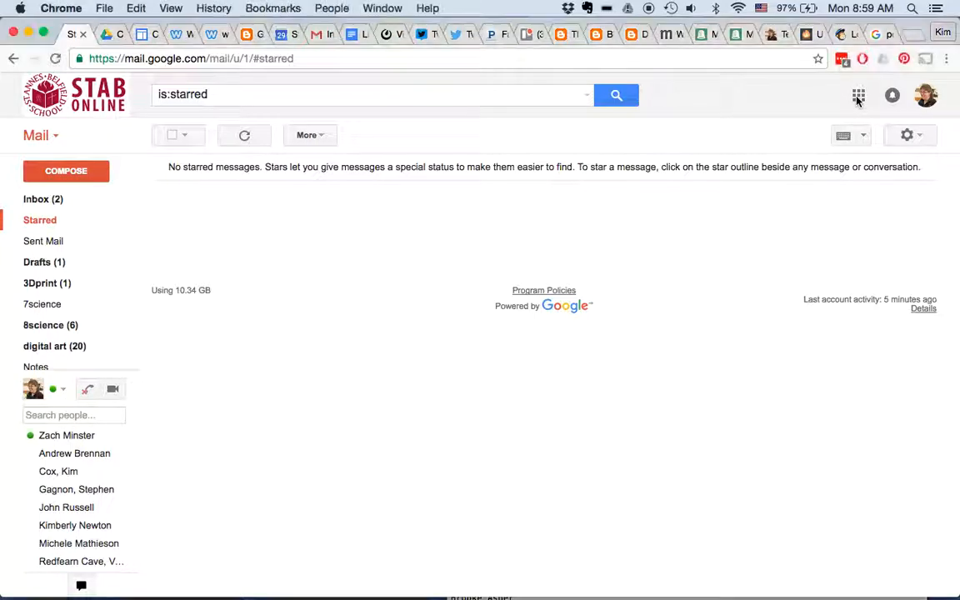
From Gmail, open the Google apps grid and scroll the products page to Blogger.
left_click(858, 95)
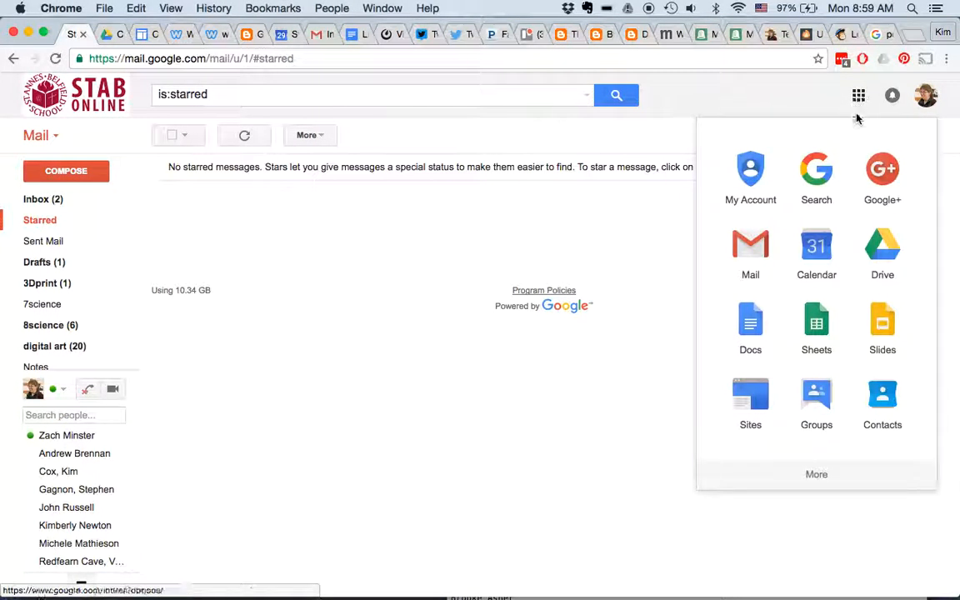
scroll("down", 3)
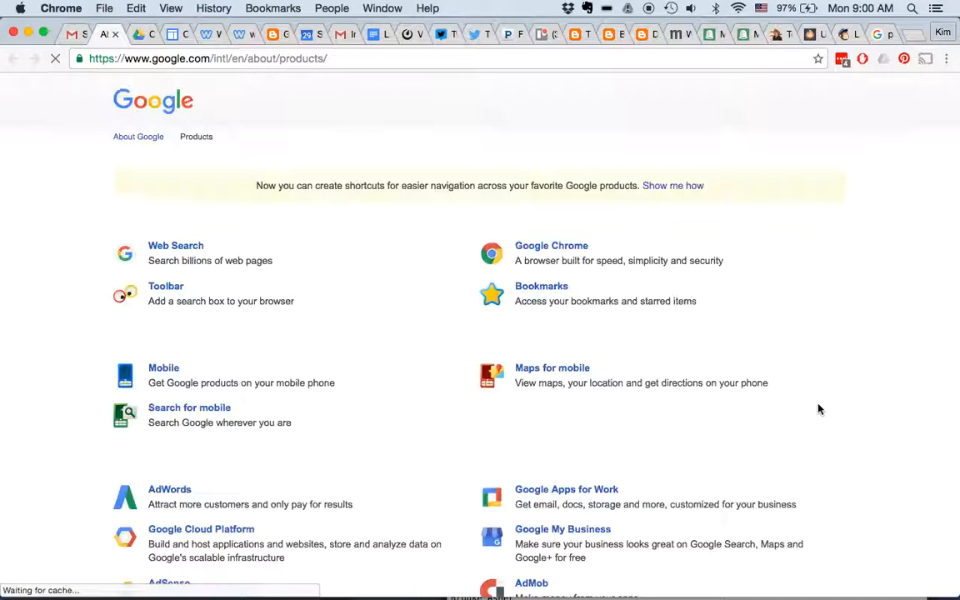
scroll("down", 3)
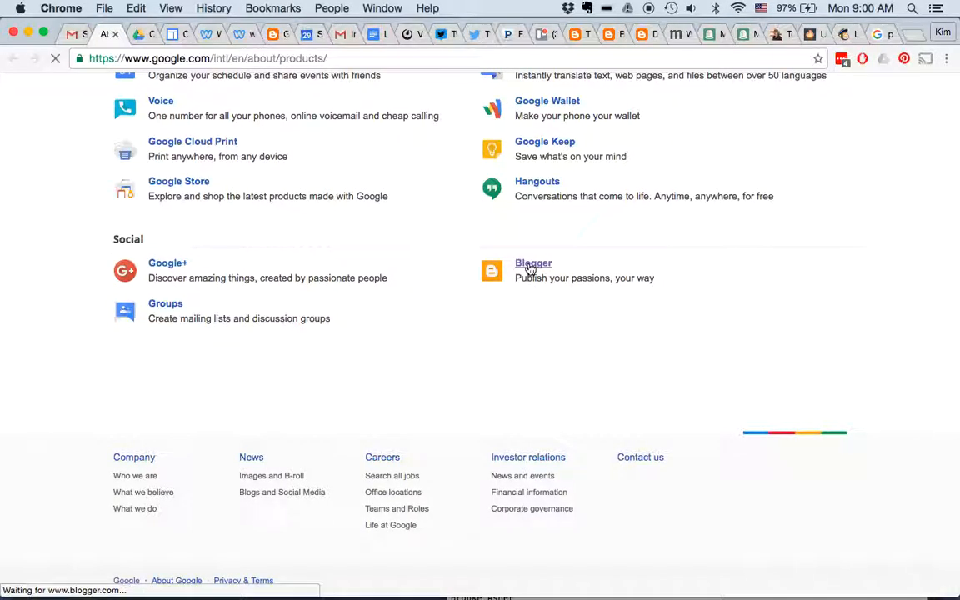
Open Blogger and create 'Kim's blog' at techkimsblog.blogspot.com with the Simple template.
left_click(533, 262)
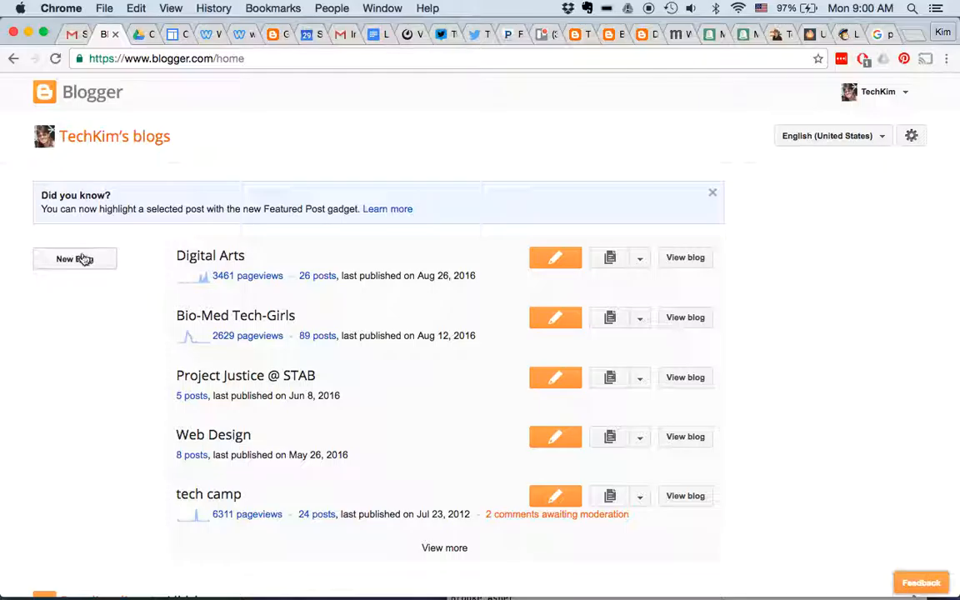
left_click(74, 258)
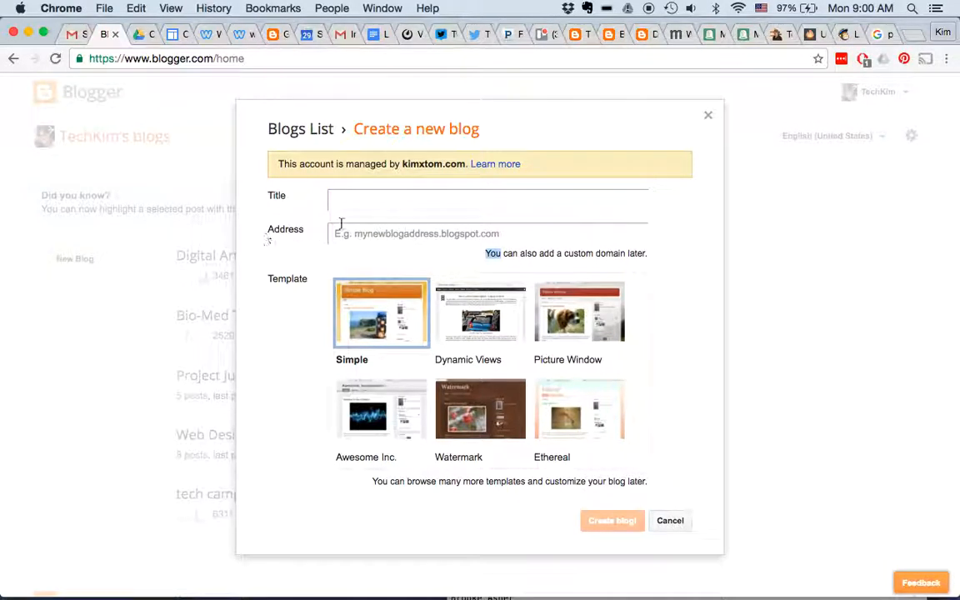
left_click(488, 199)
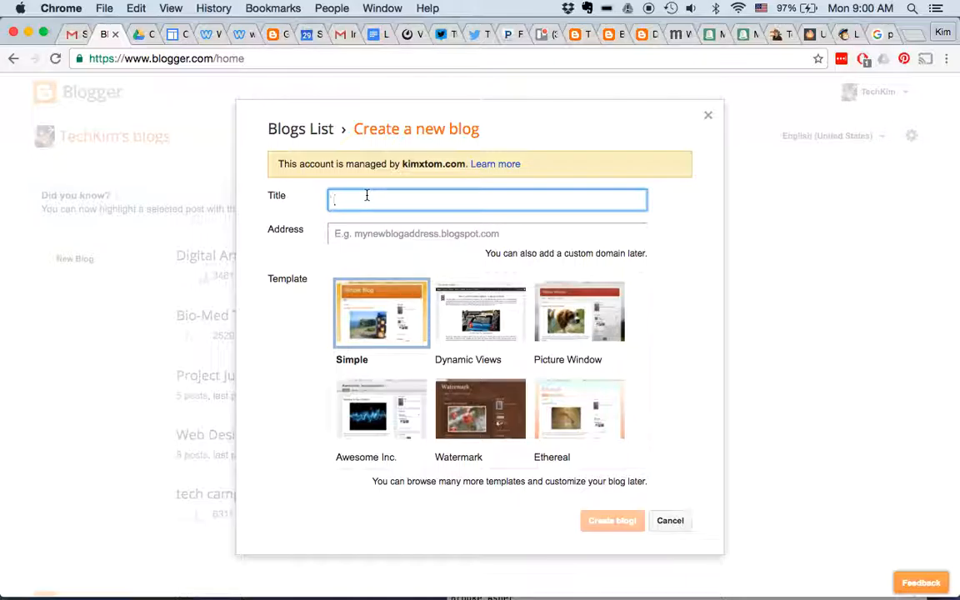
type("Kim's blog")
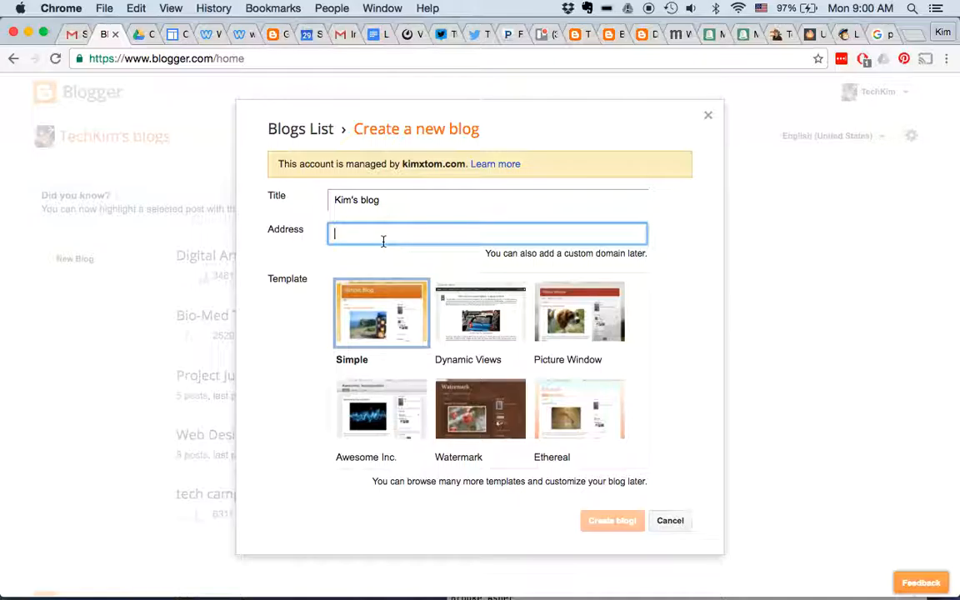
type("kimsblog.blogspot.com")
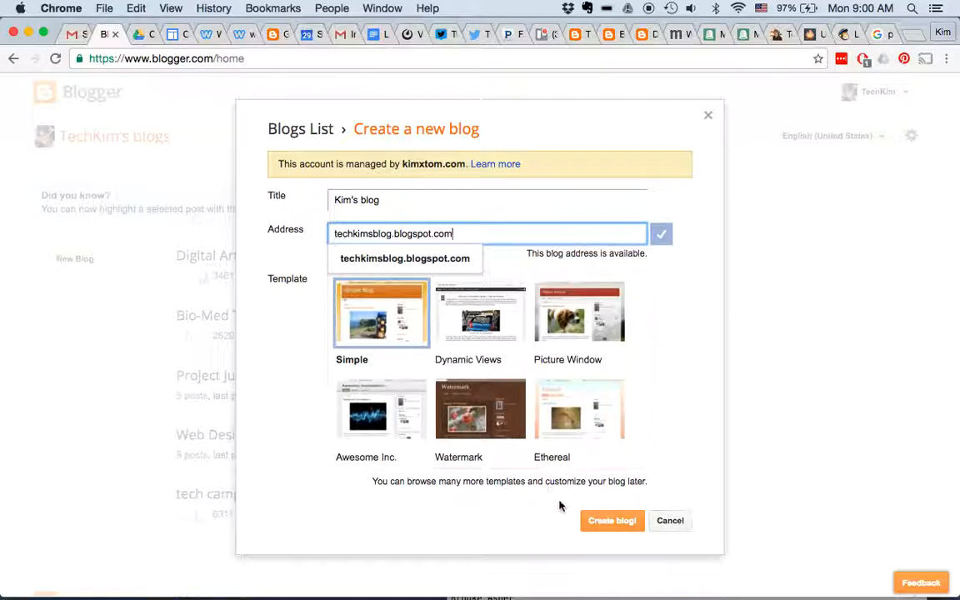
left_click(612, 520)
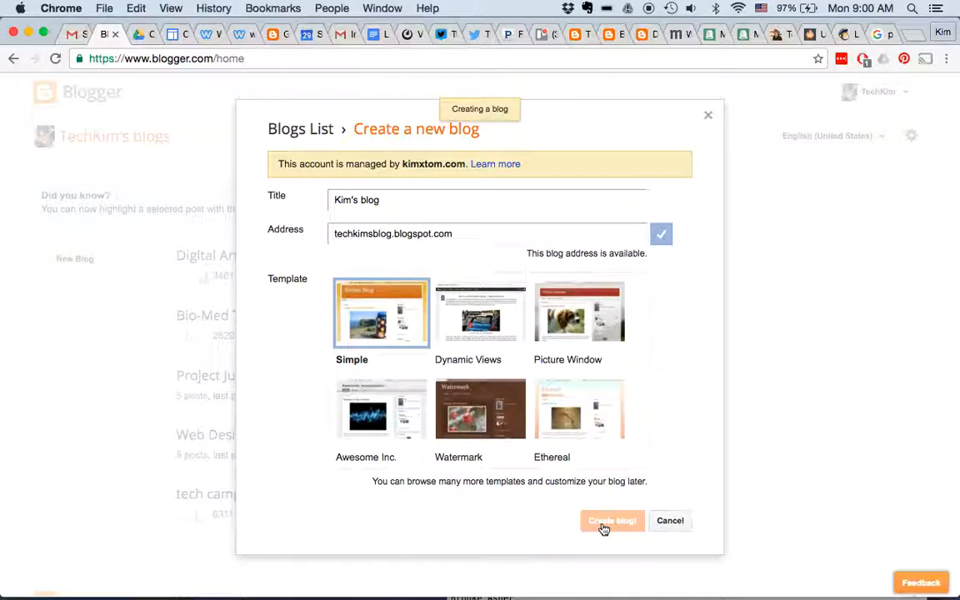
left_click(612, 520)
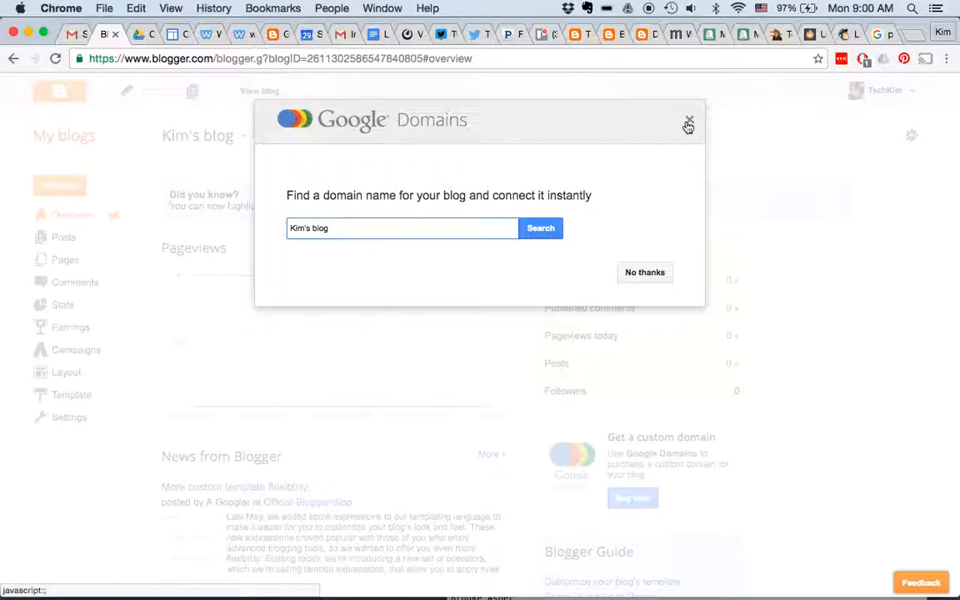
Decline the Google Domains offer and open Template Customize for Kim's blog.
left_click(689, 122)
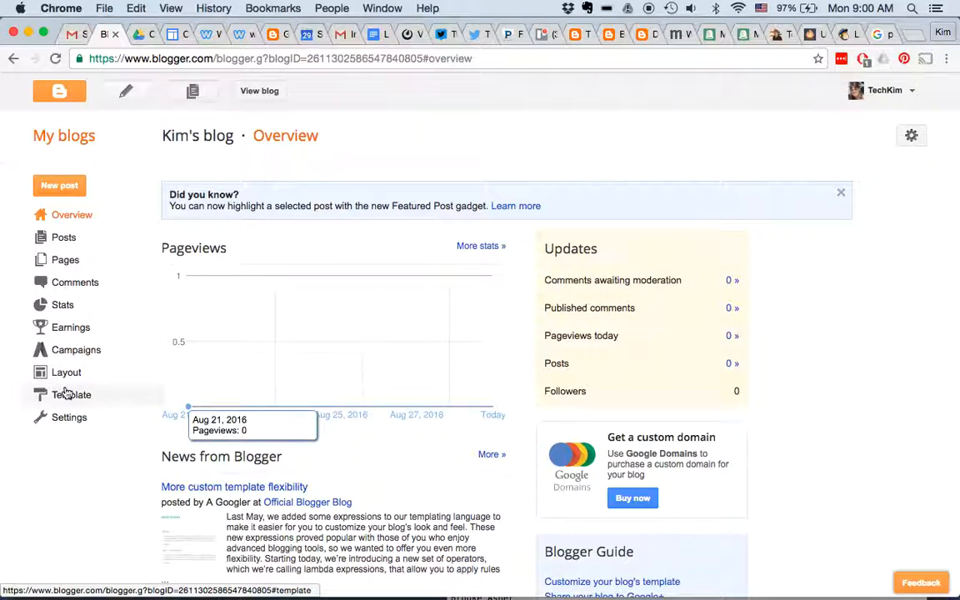
mouse_move(67, 395)
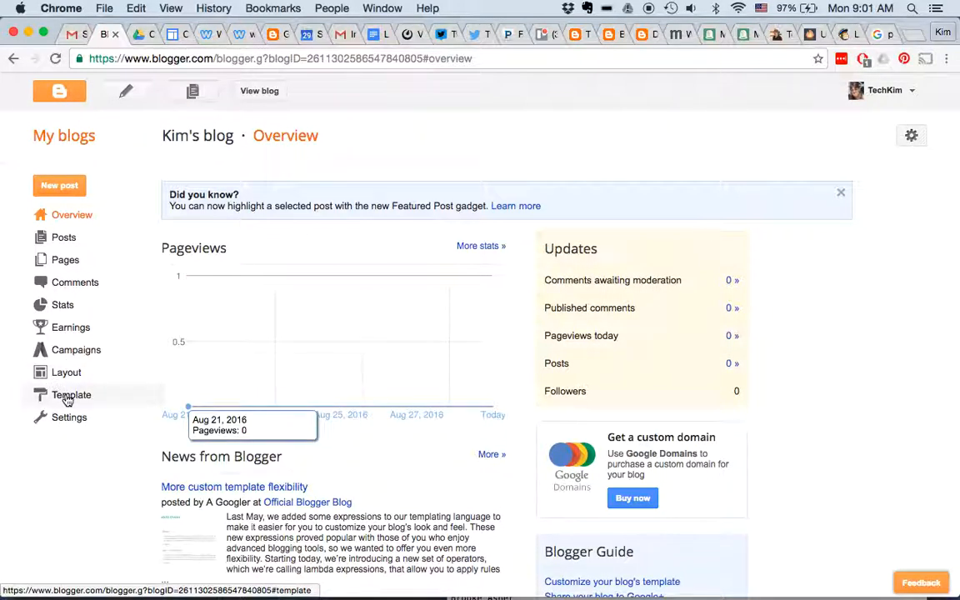
left_click(71, 394)
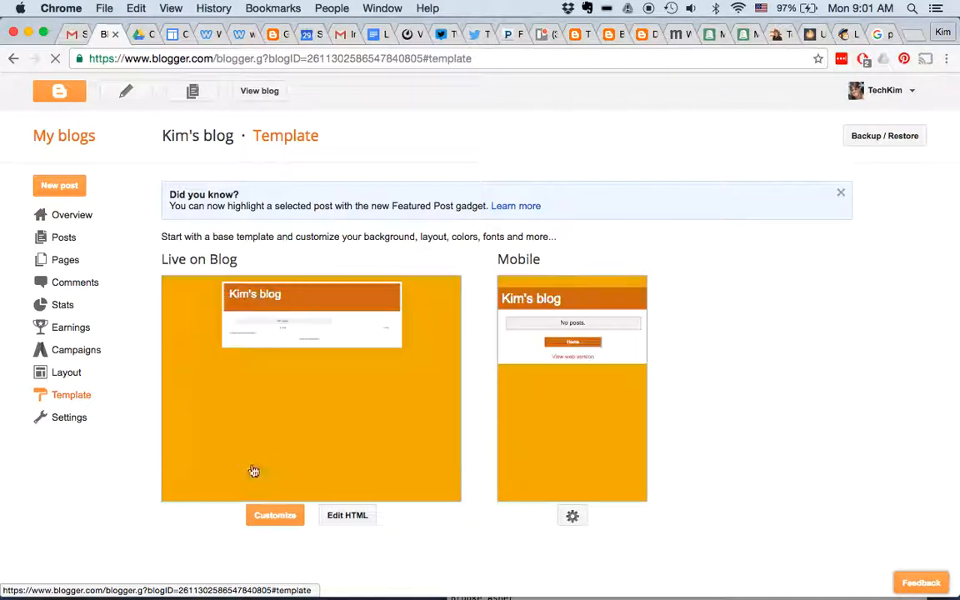
left_click(275, 515)
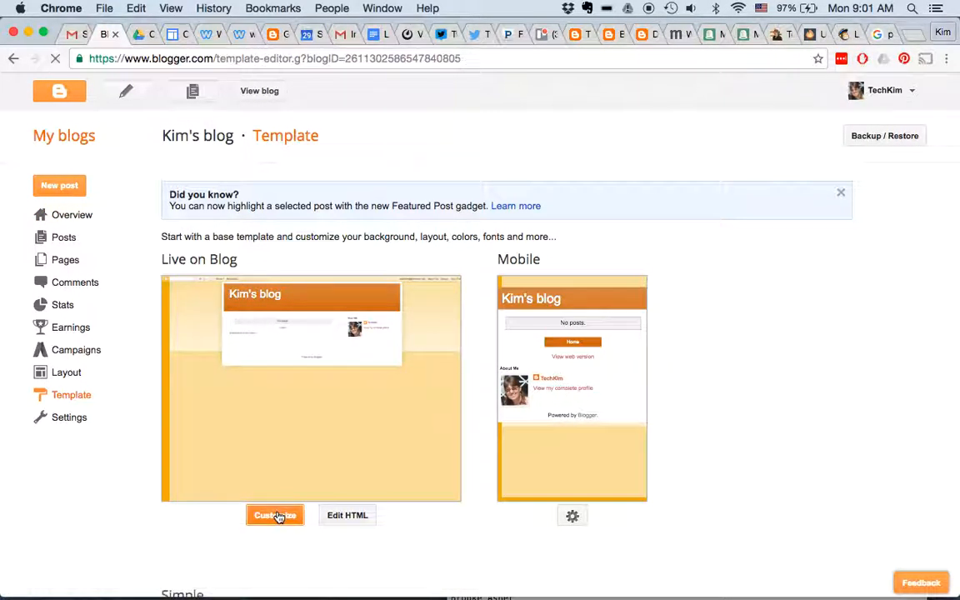
left_click(275, 514)
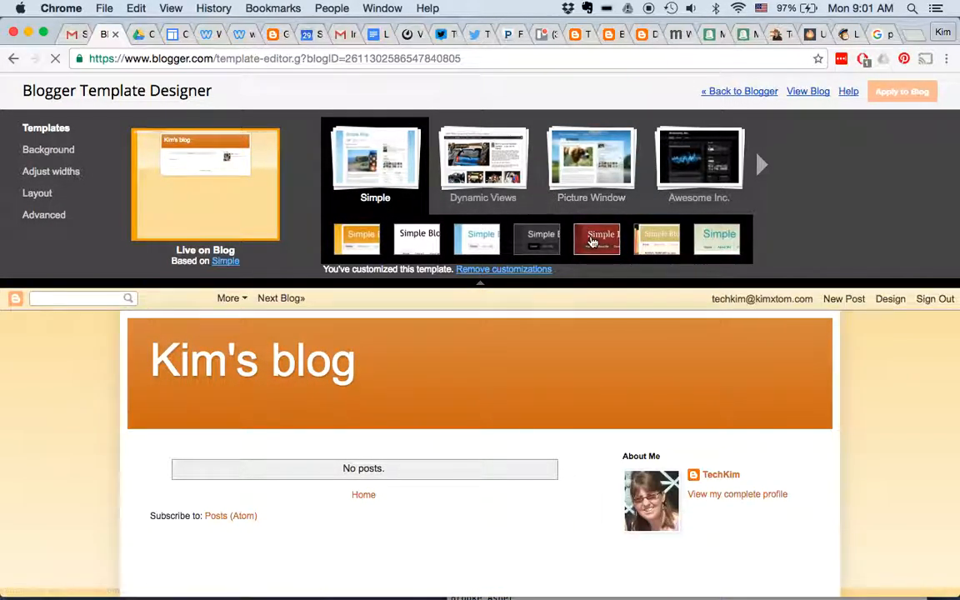
Preview Simple and Ethereal variants, settling on the pink hummingbird Ethereal variant.
left_click(658, 239)
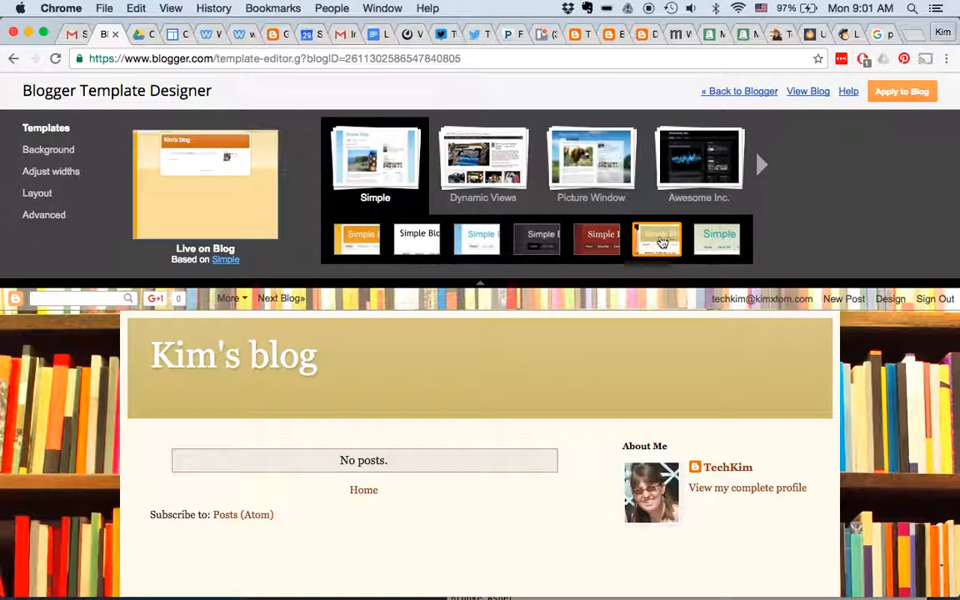
left_click(698, 158)
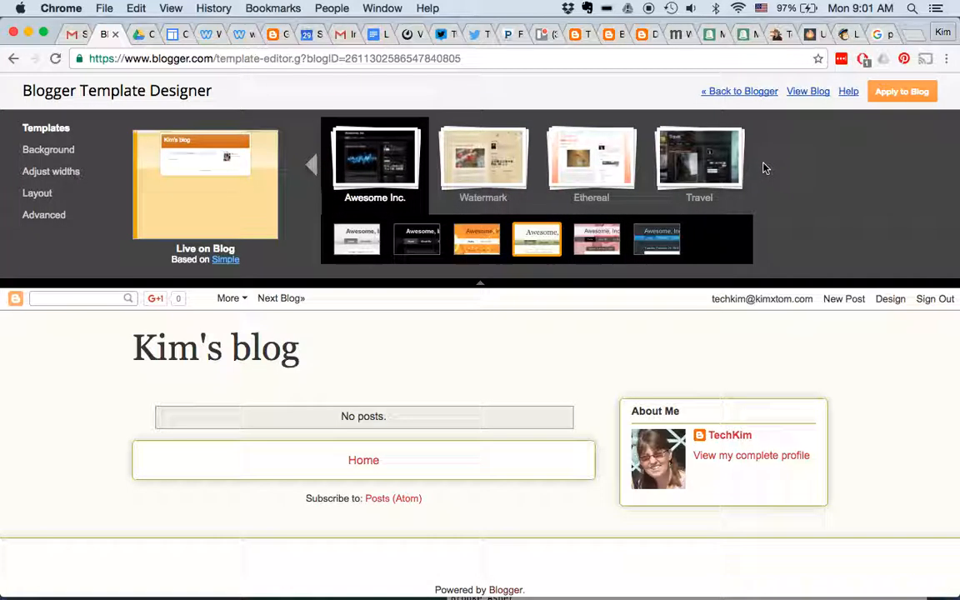
left_click(591, 158)
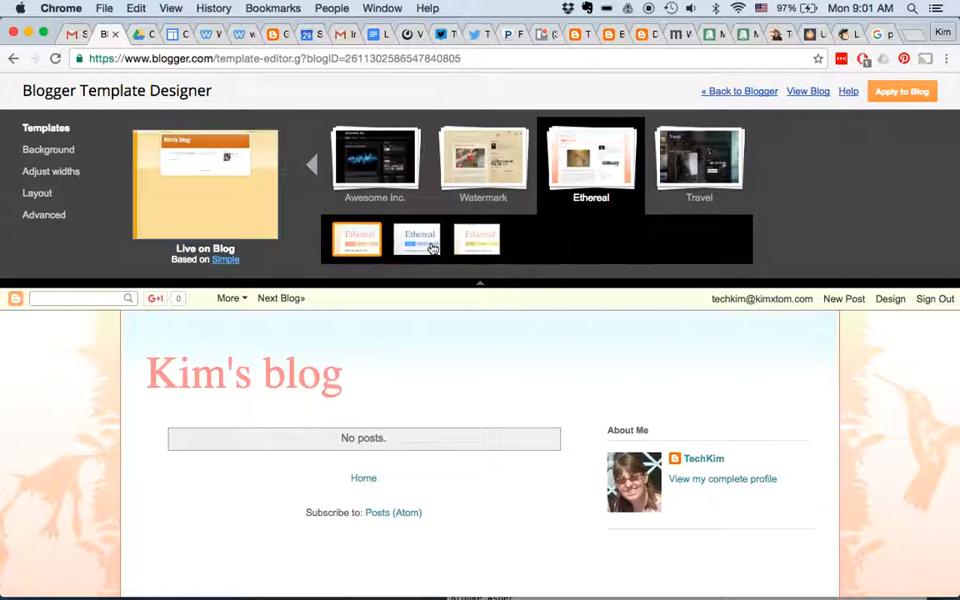
left_click(477, 240)
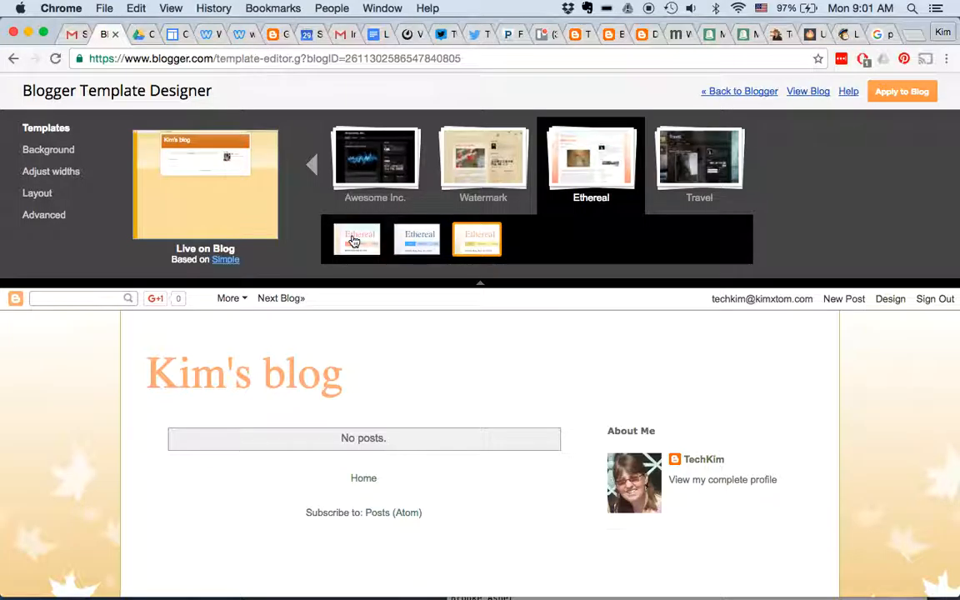
left_click(357, 240)
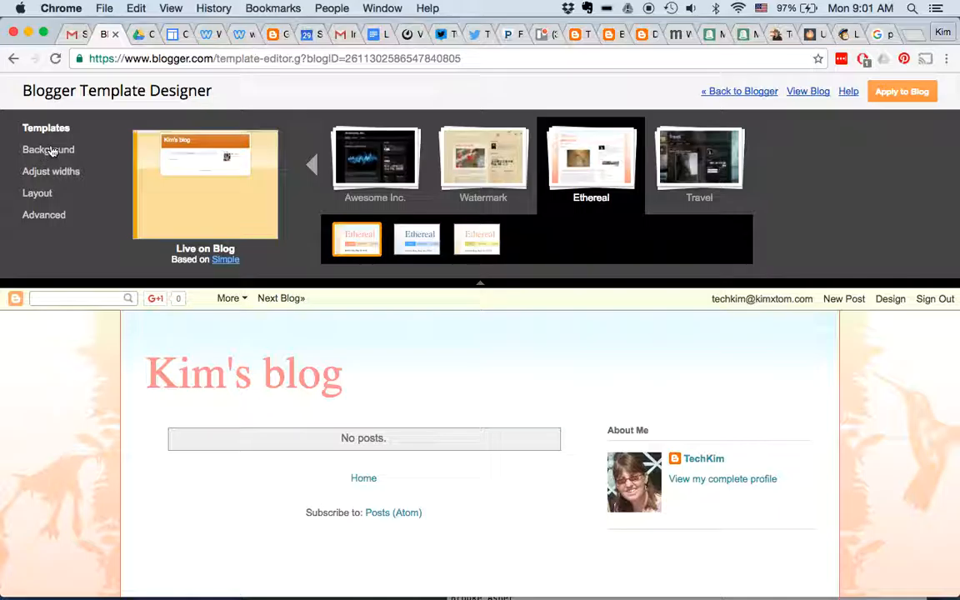
Preview the orange sparkle, blue wave and striped backgrounds, then close the picker unchanged.
left_click(47, 149)
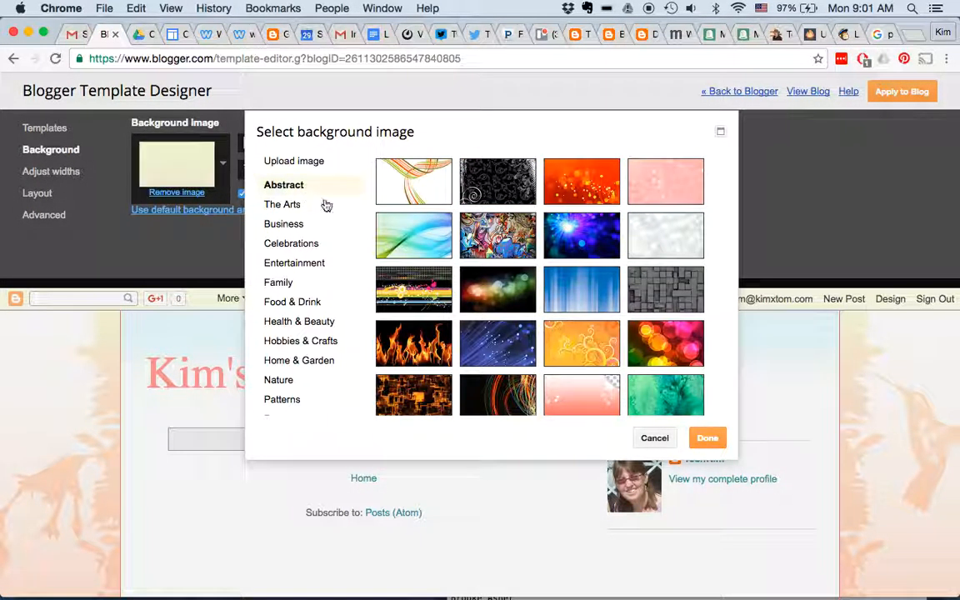
left_click(582, 181)
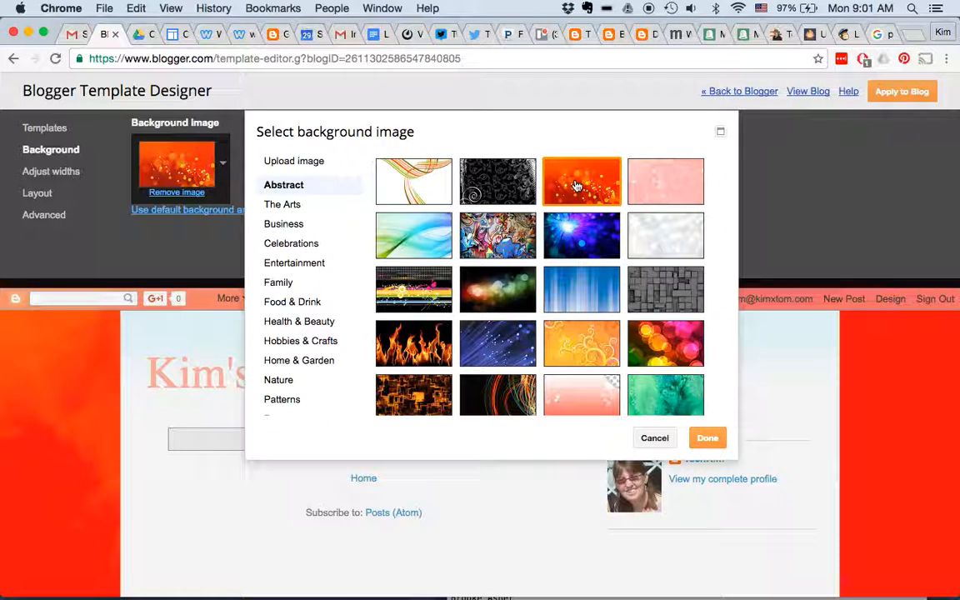
left_click(414, 235)
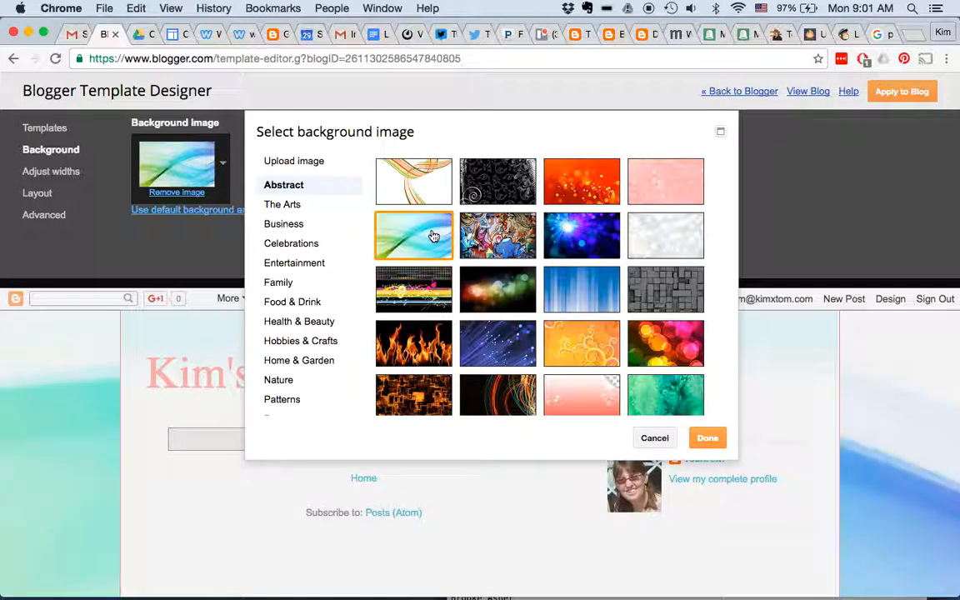
left_click(413, 181)
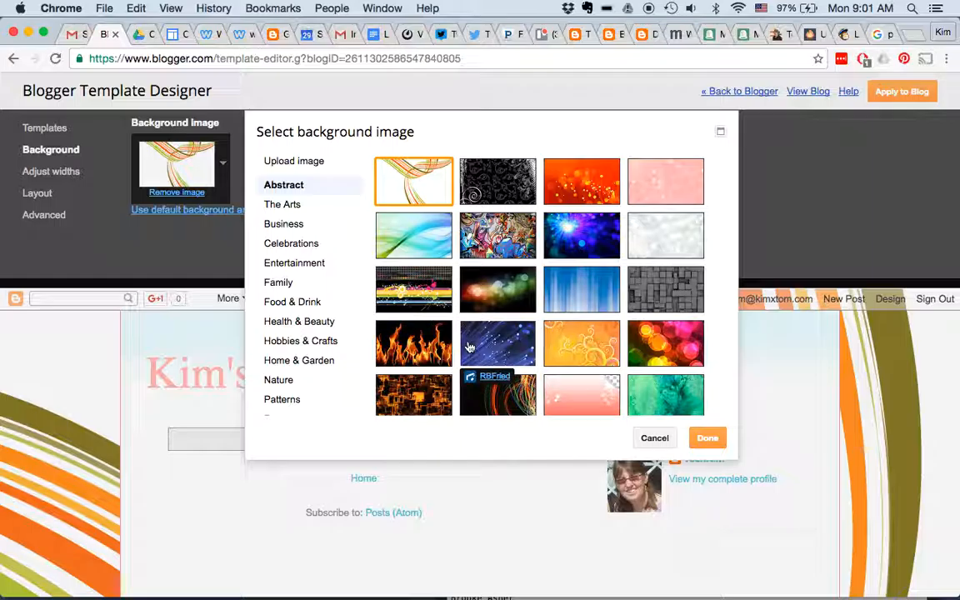
scroll("down", 3)
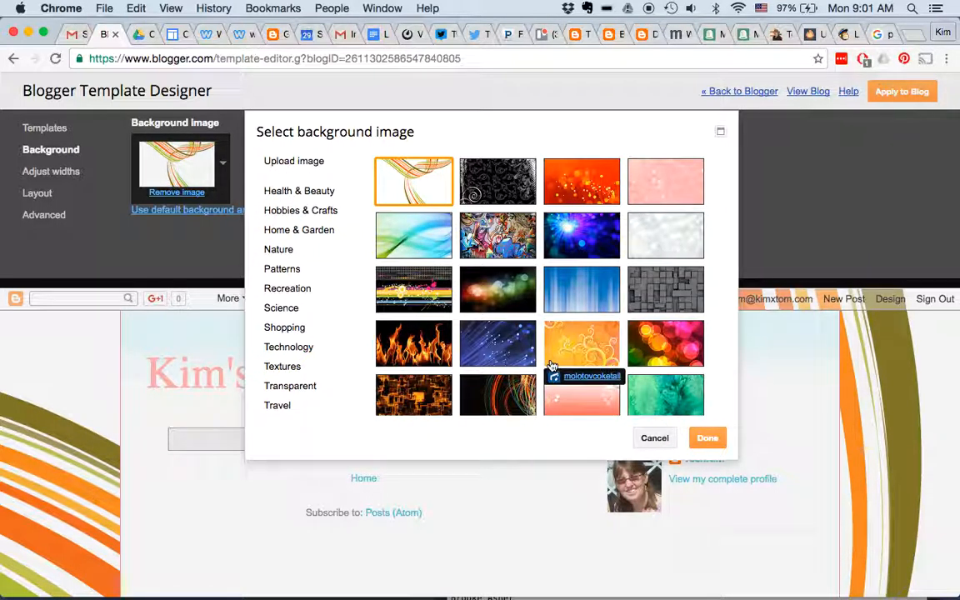
left_click(294, 161)
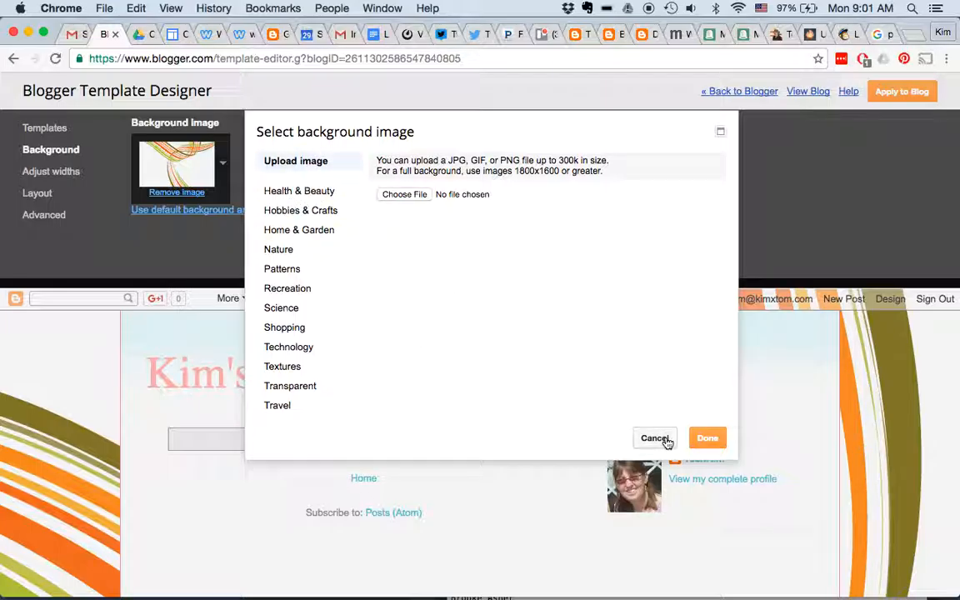
left_click(655, 437)
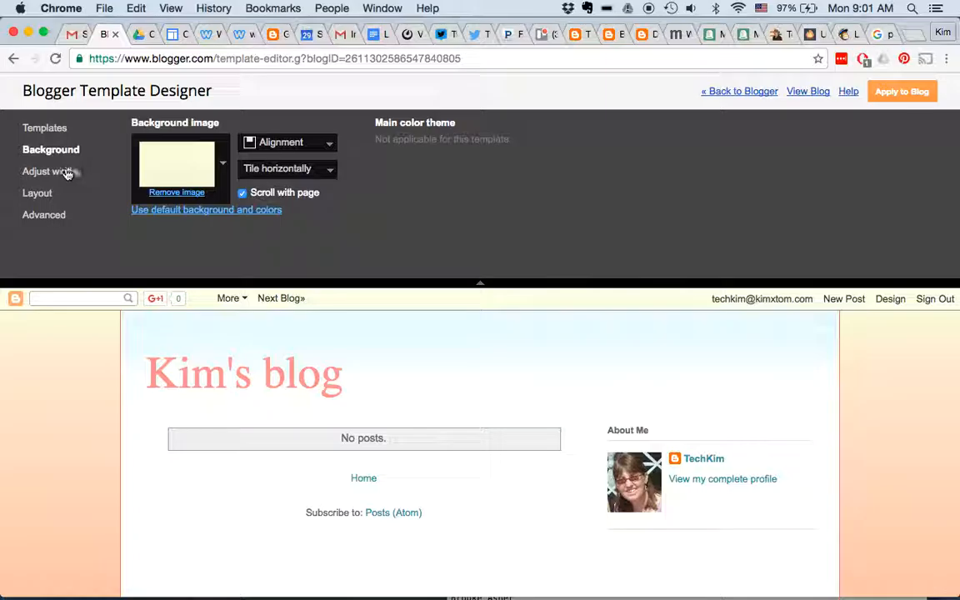
Adjust the Entire blog width slider from 960 to 1020 px.
left_click(48, 170)
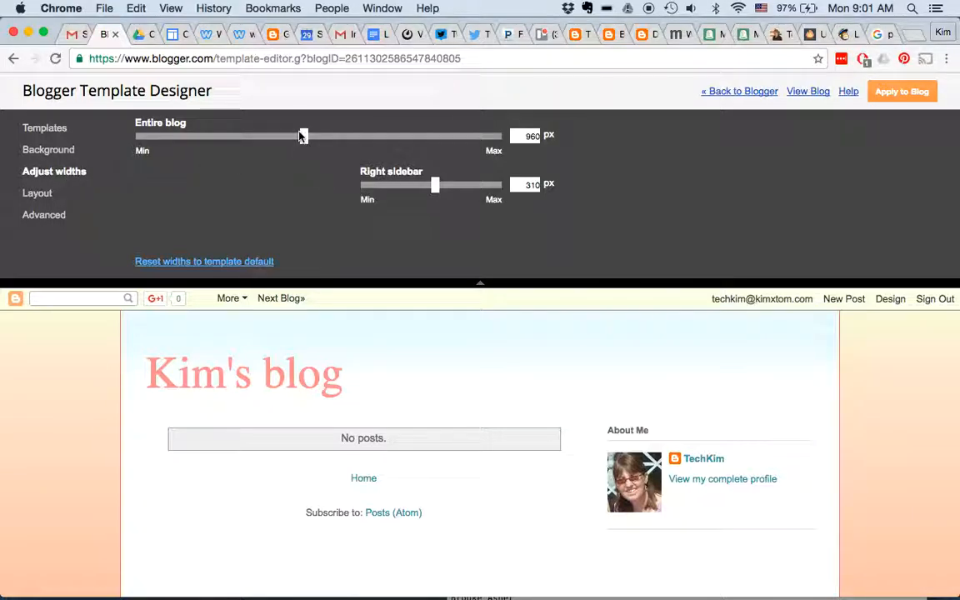
left_click_drag(303, 135, 405, 136)
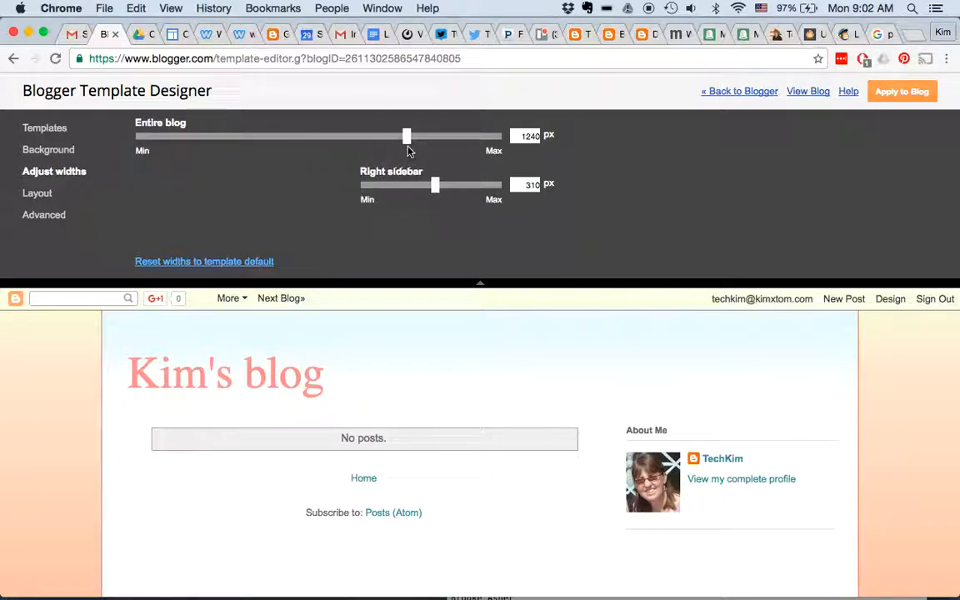
left_click_drag(407, 136, 387, 136)
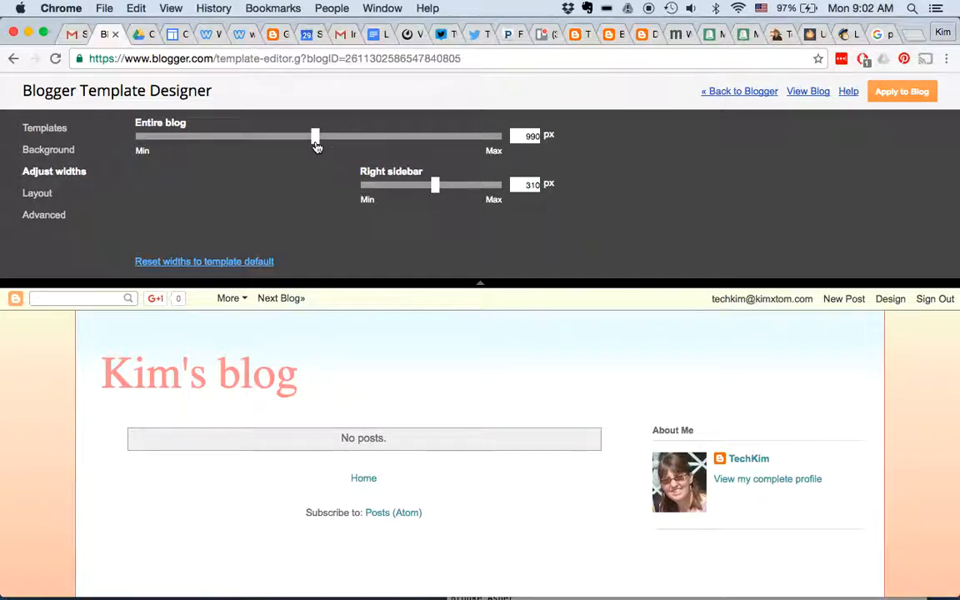
left_click_drag(315, 136, 326, 136)
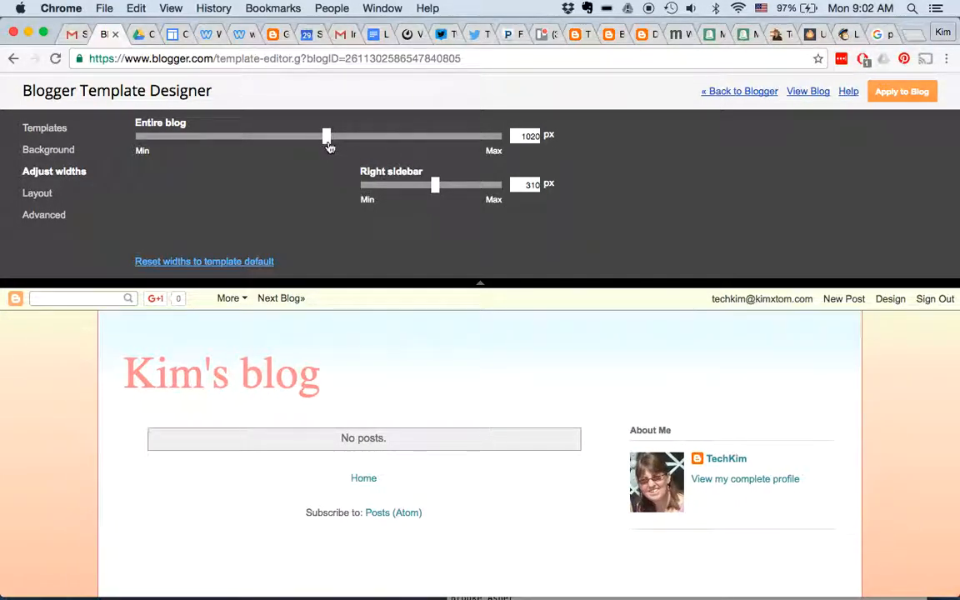
left_click(39, 193)
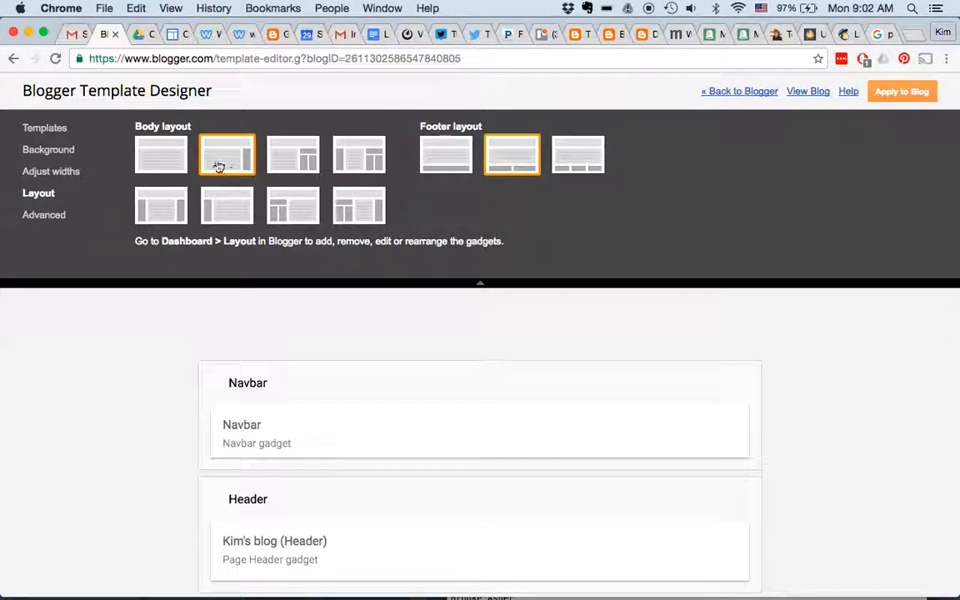
mouse_move(238, 175)
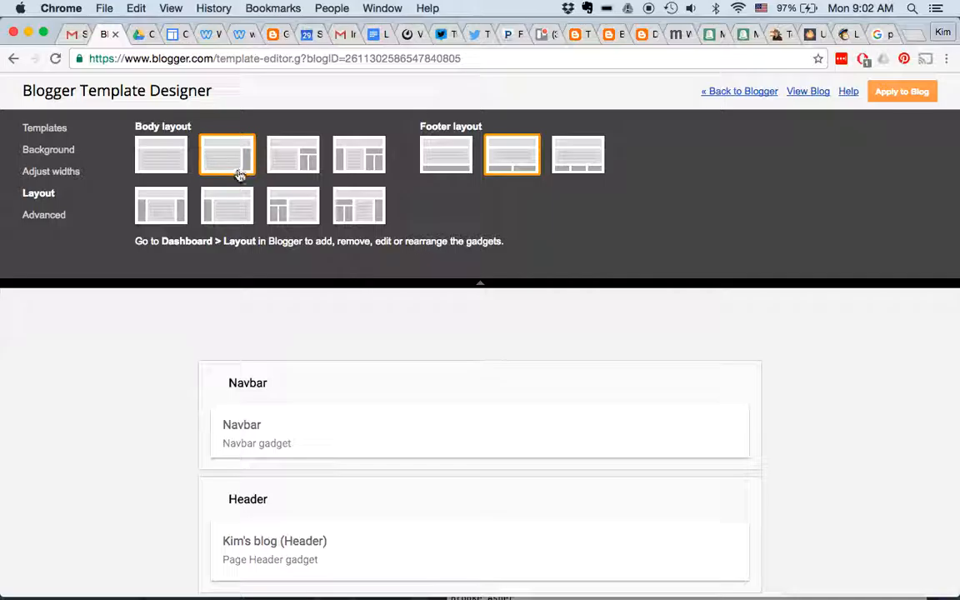
mouse_move(358, 206)
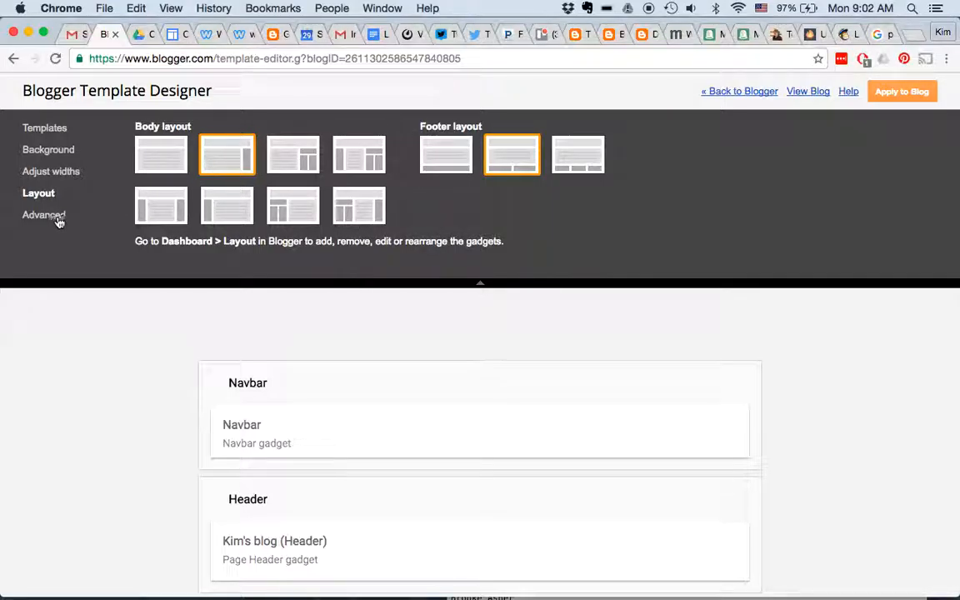
Keep the right-sidebar body layout and bring up the Advanced text settings.
left_click(45, 215)
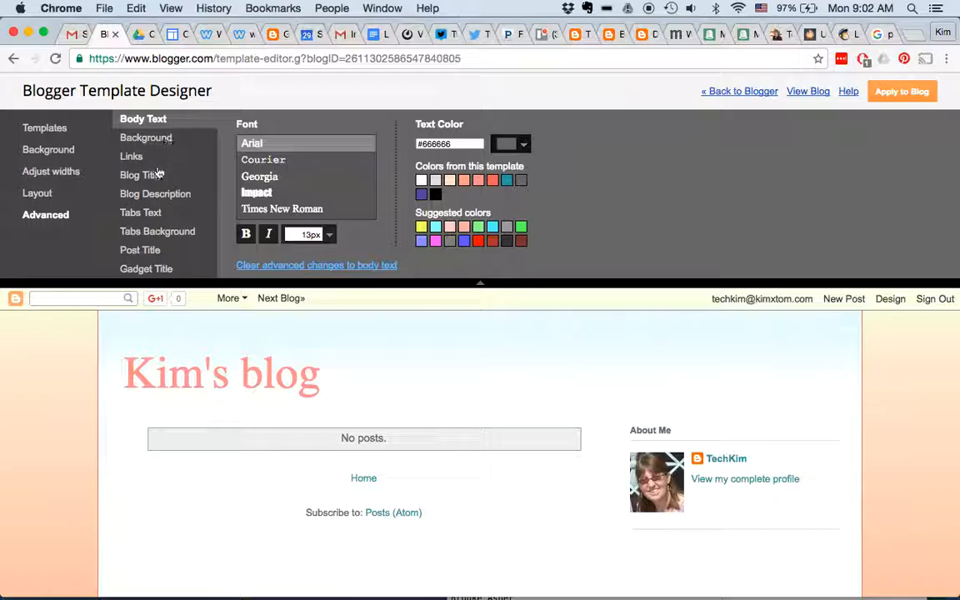
Make the blog title mauve (#a64d79) in the Courier font.
left_click(142, 175)
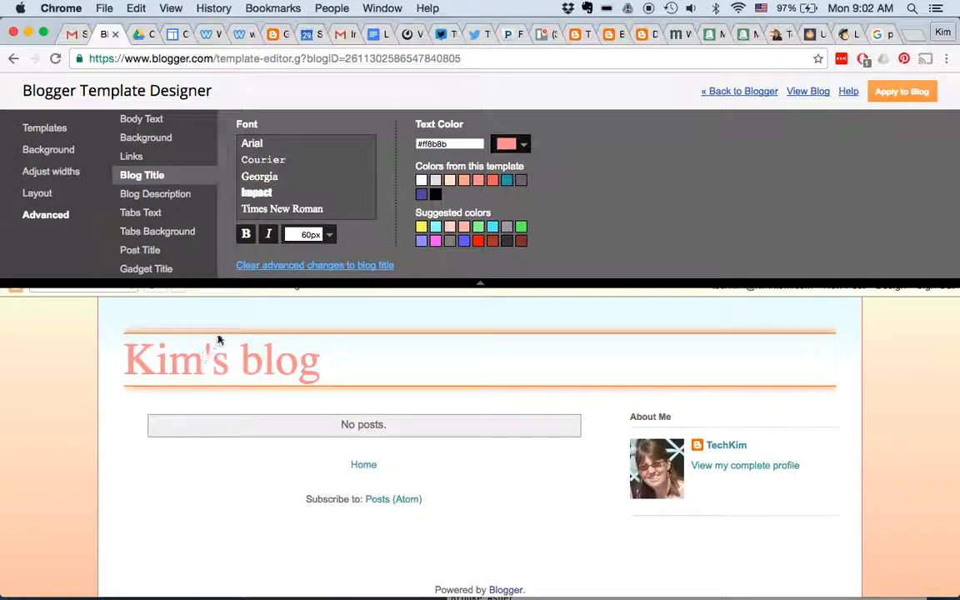
left_click(510, 144)
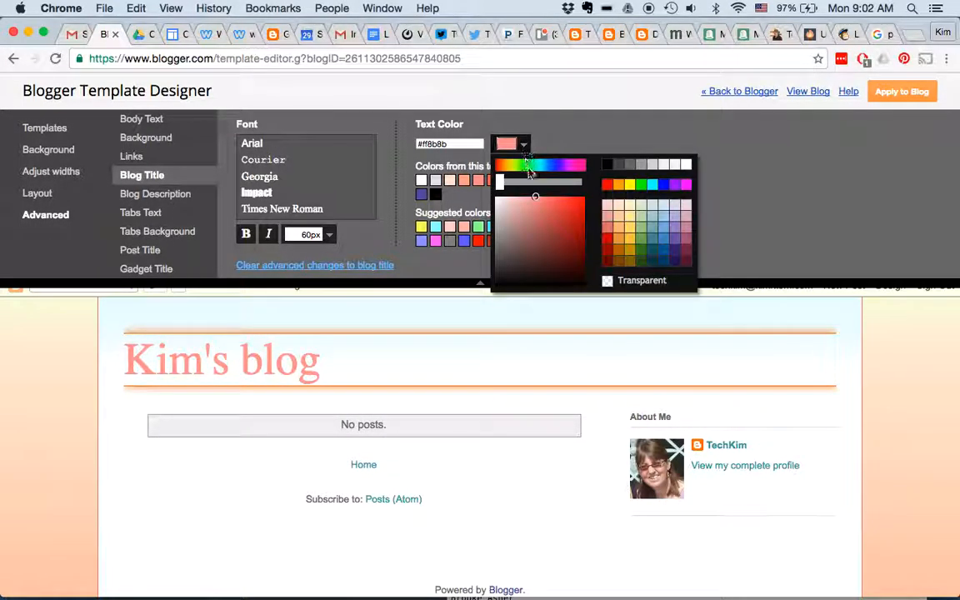
left_click(661, 214)
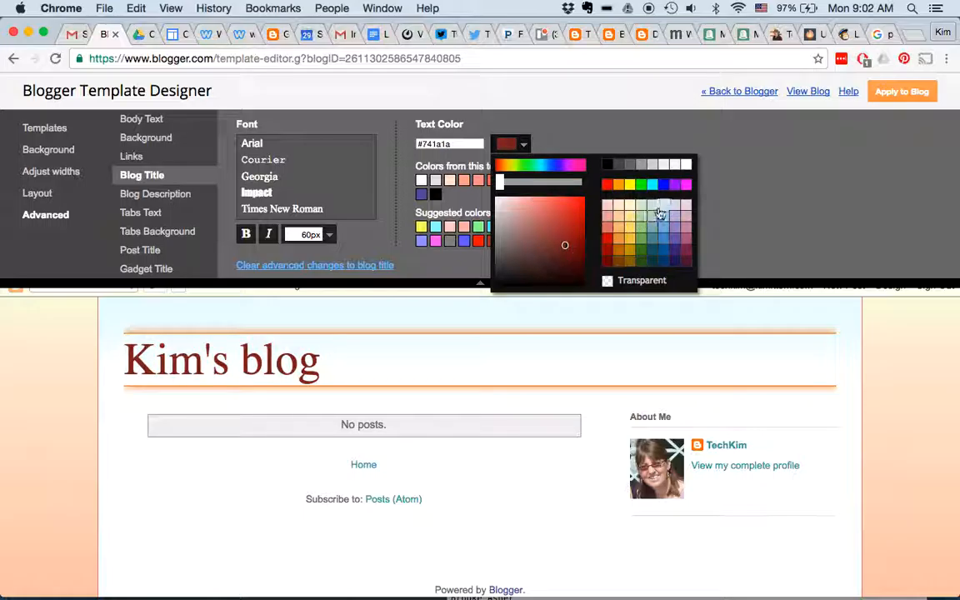
left_click(675, 252)
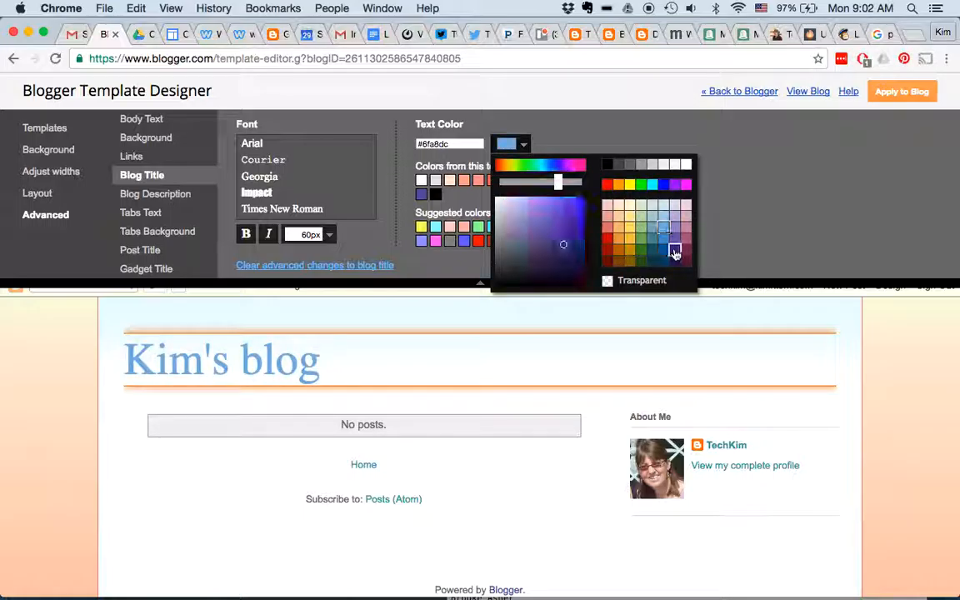
left_click(686, 240)
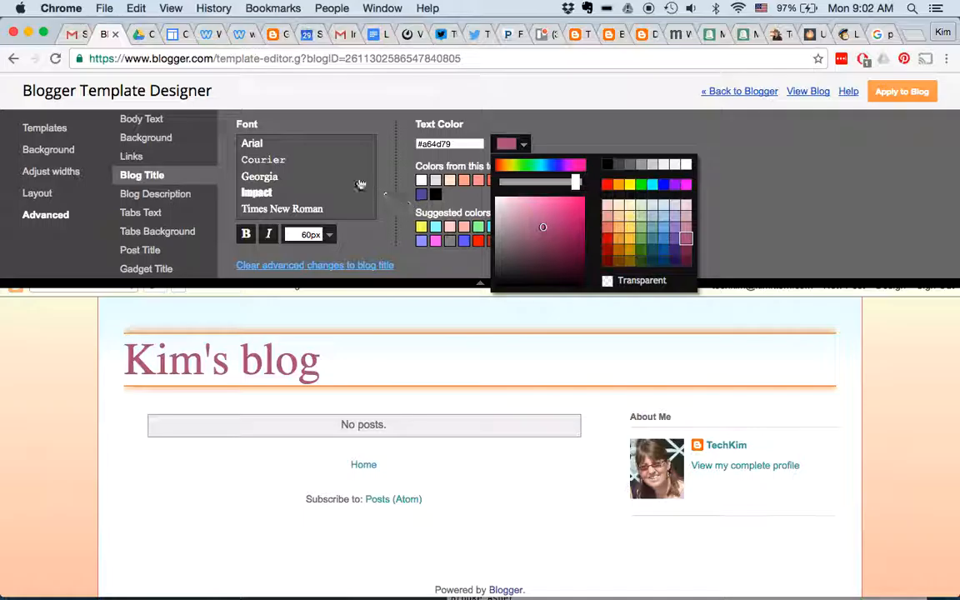
left_click(256, 192)
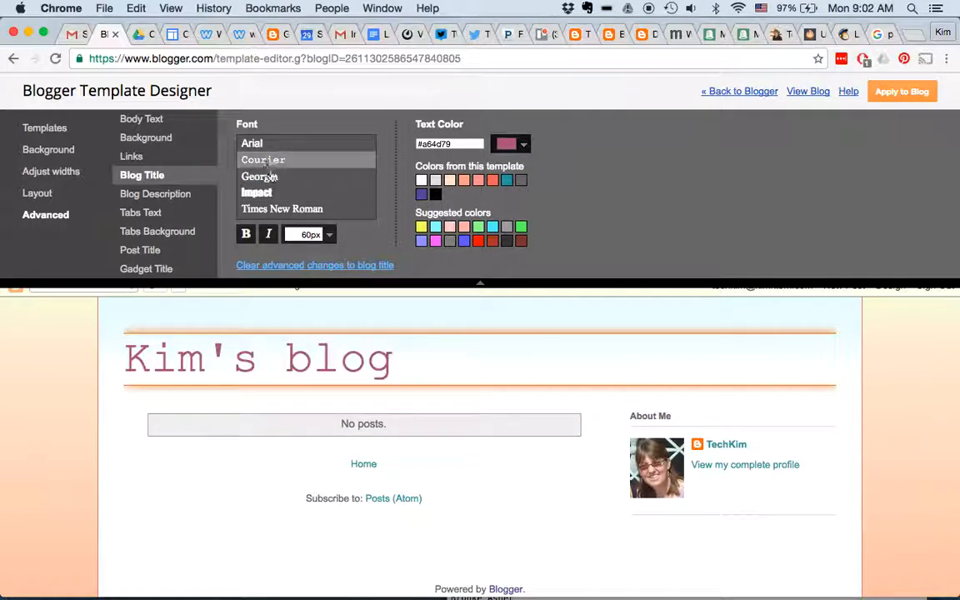
Review description, post and gadget title styles, apply the design, and return to Blogger.
left_click(159, 193)
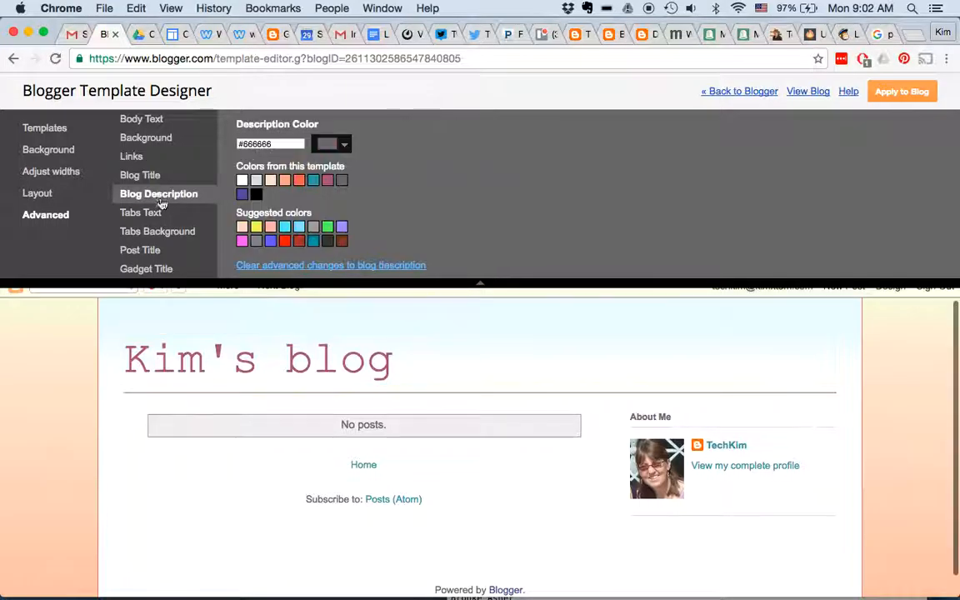
left_click(141, 250)
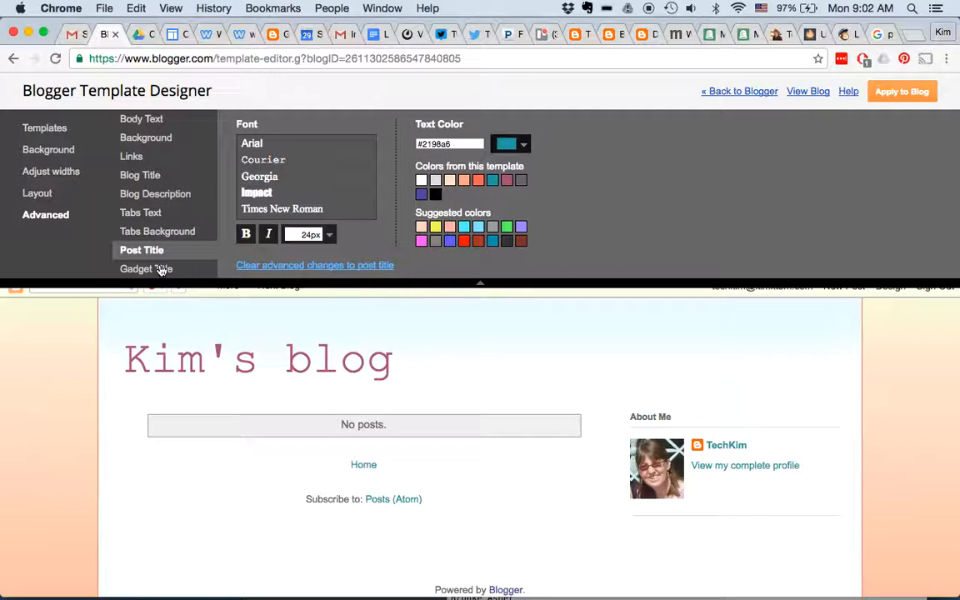
left_click(147, 268)
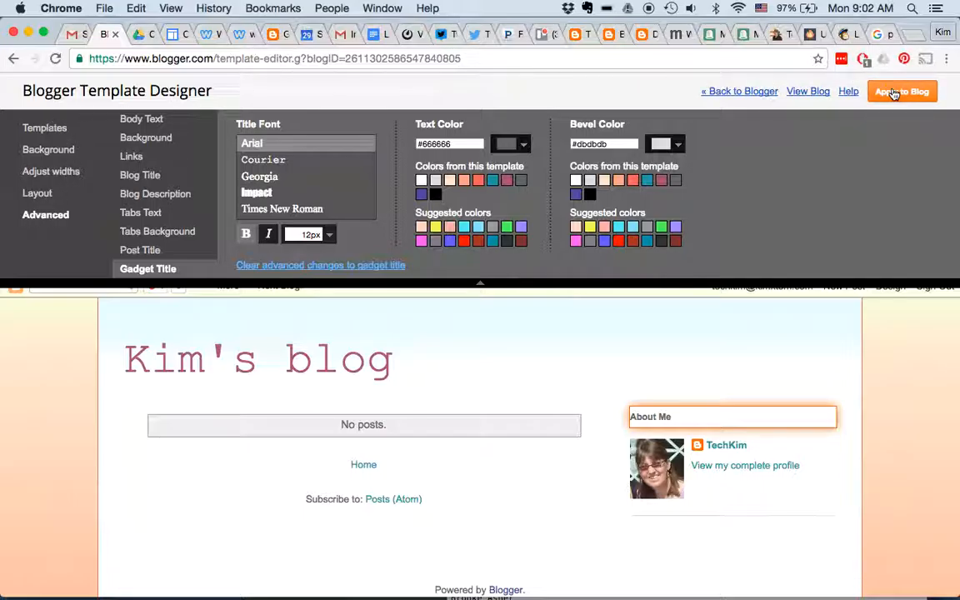
mouse_move(738, 91)
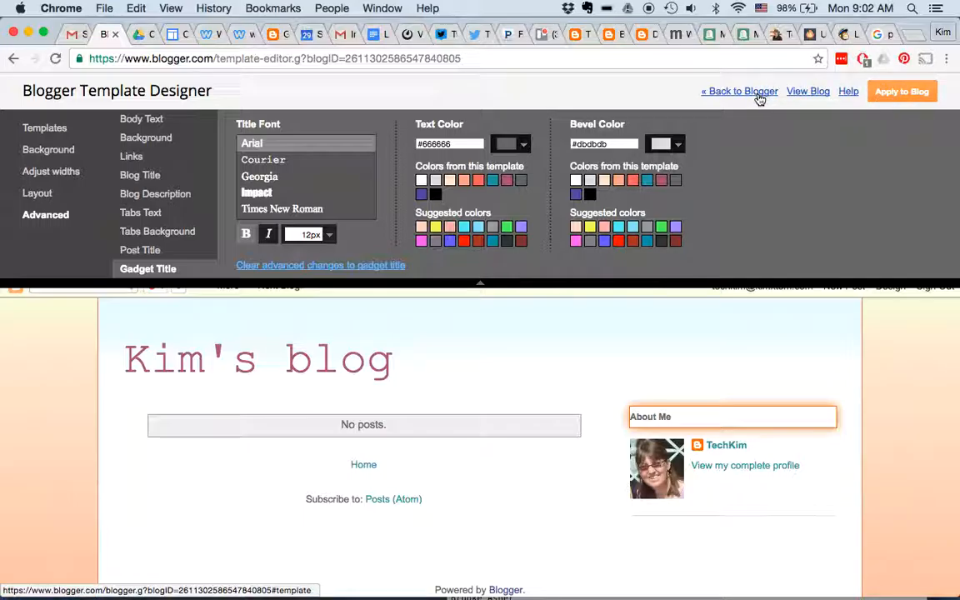
left_click(901, 91)
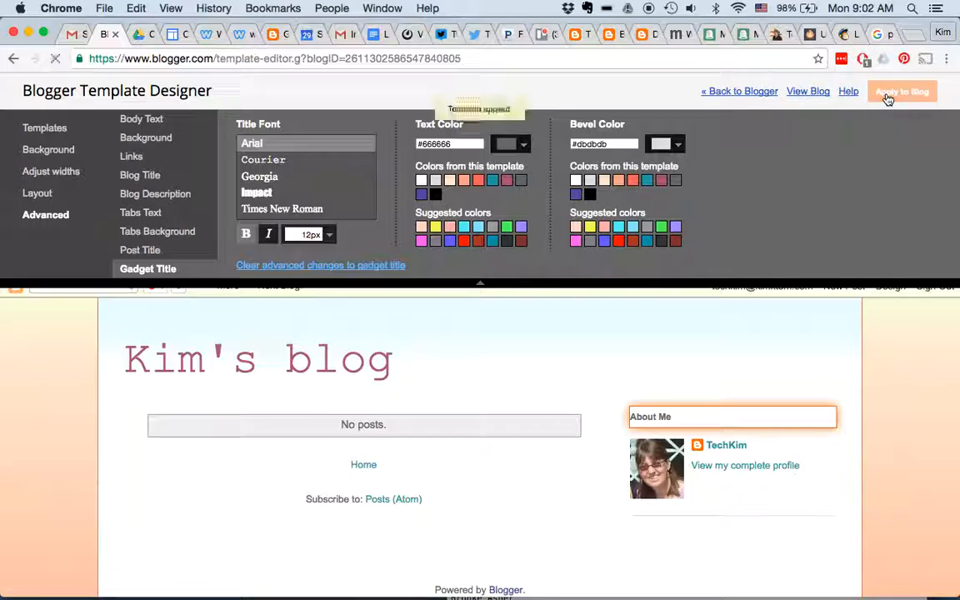
left_click(902, 90)
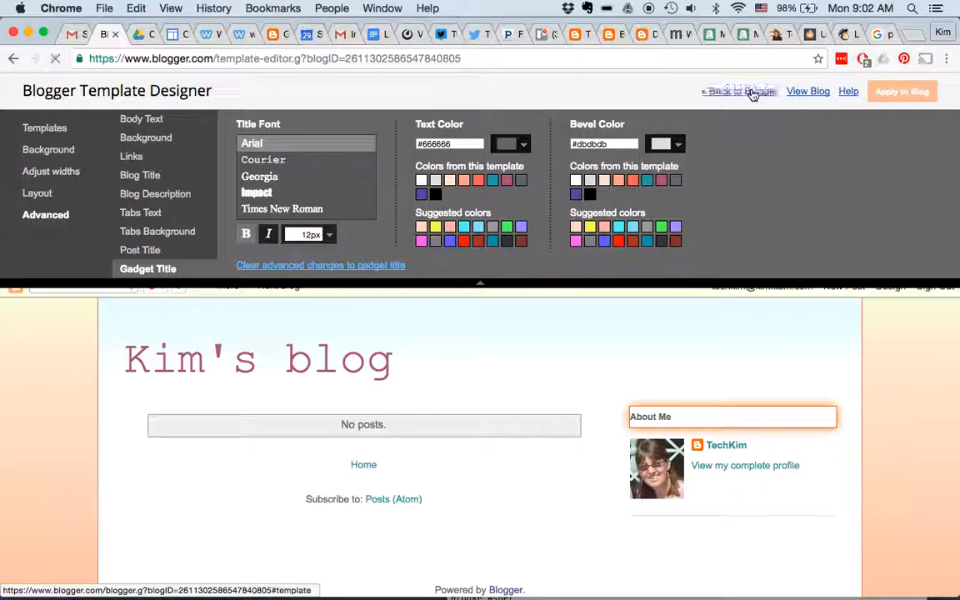
left_click(739, 91)
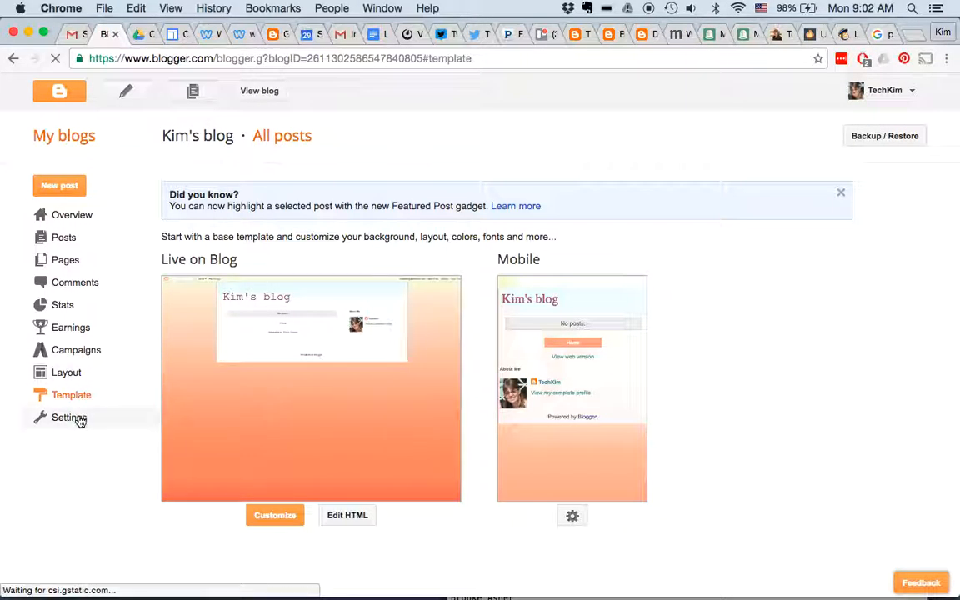
left_click(69, 418)
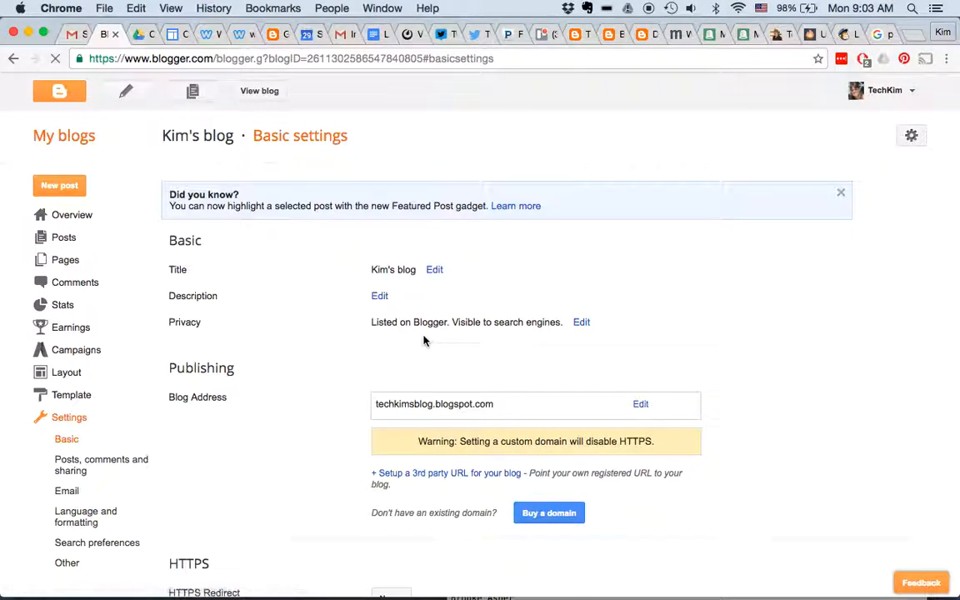
scroll("down", 3)
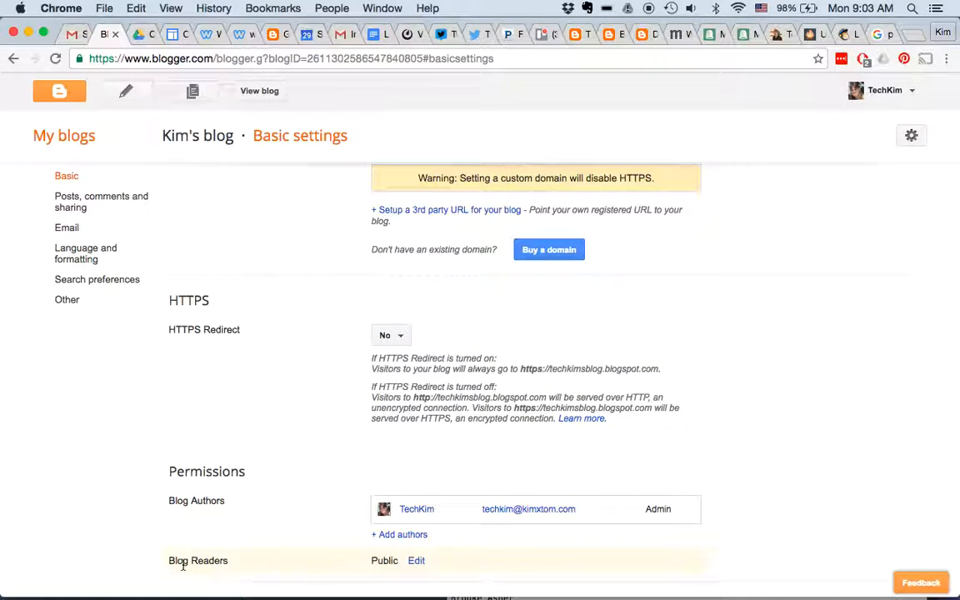
left_click(416, 560)
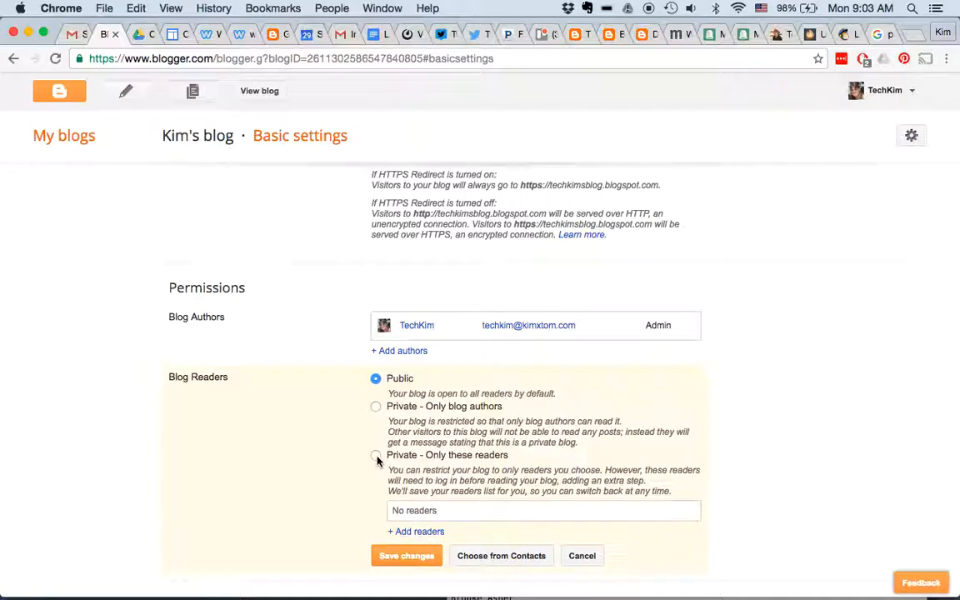
left_click(375, 456)
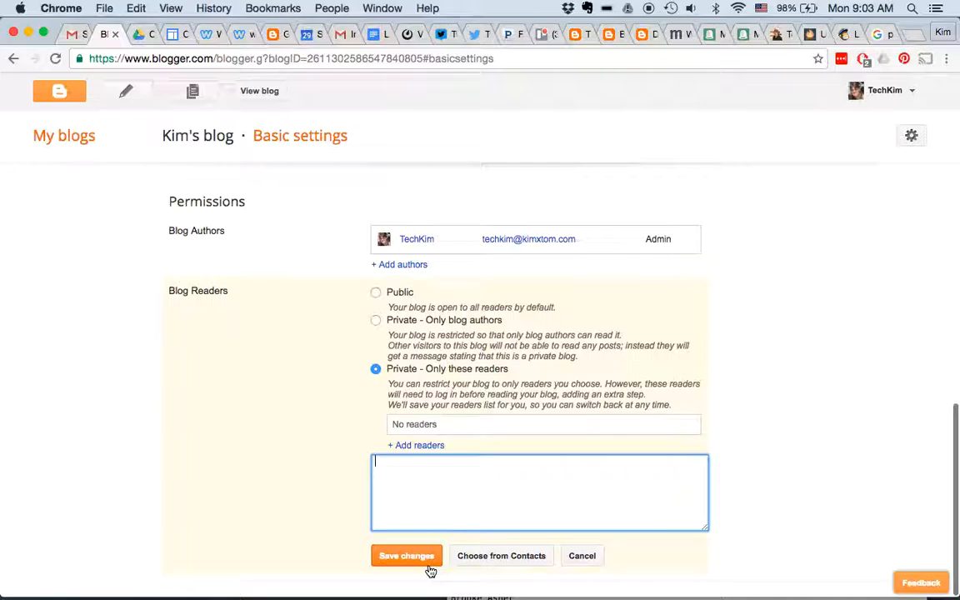
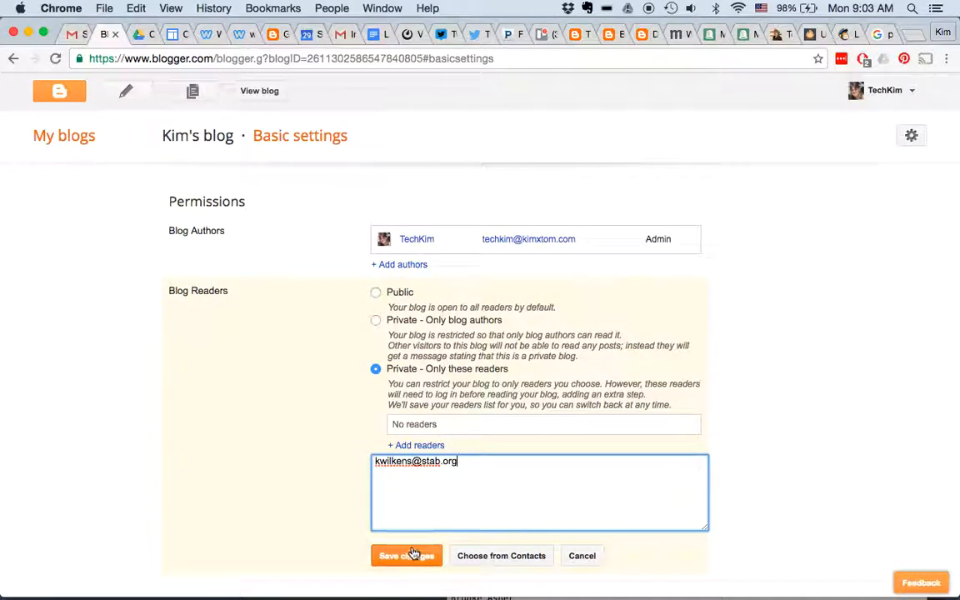
left_click(406, 555)
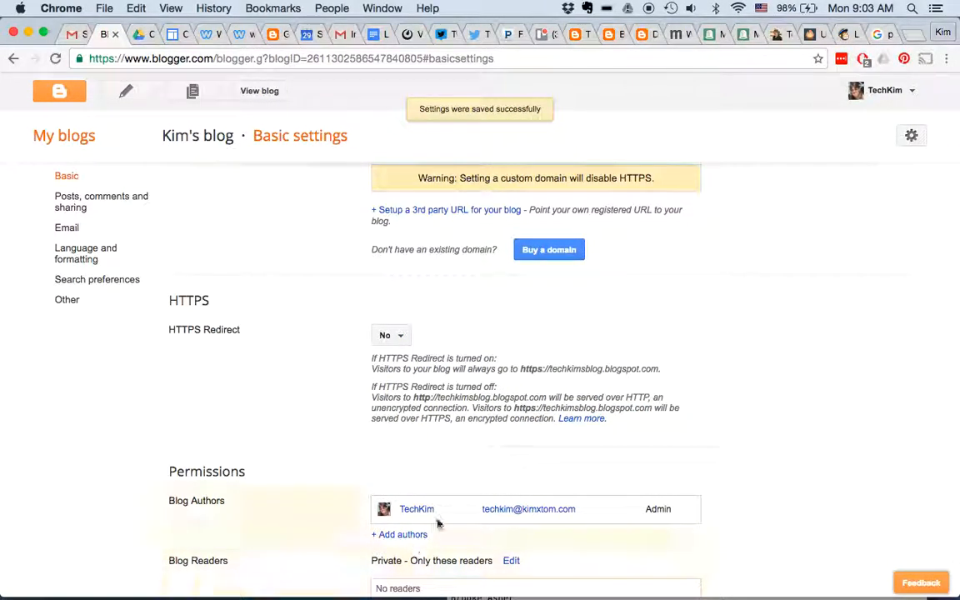
scroll("down", 3)
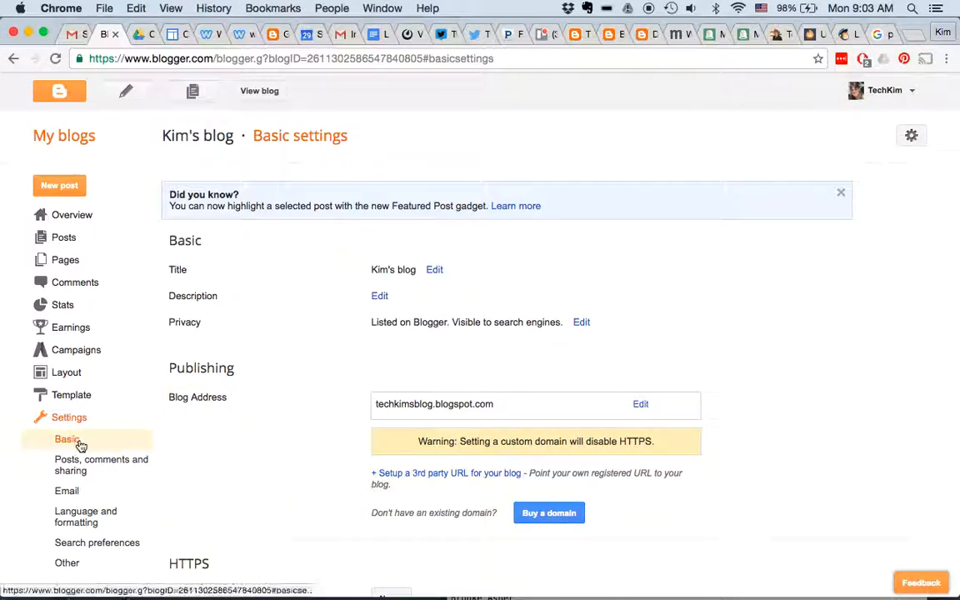
In Posts, comments and sharing, set comment moderation to Always.
left_click(101, 464)
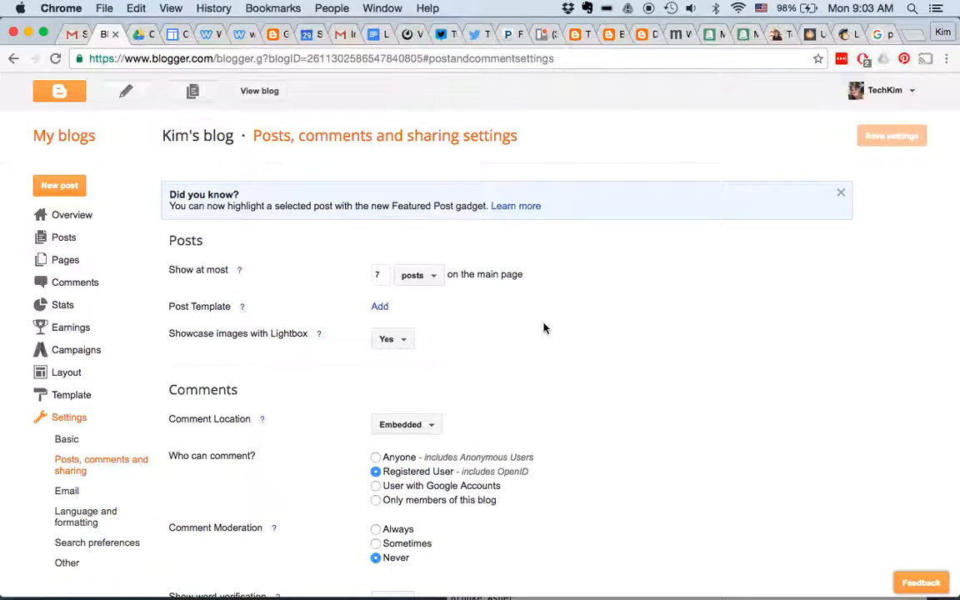
scroll("down", 3)
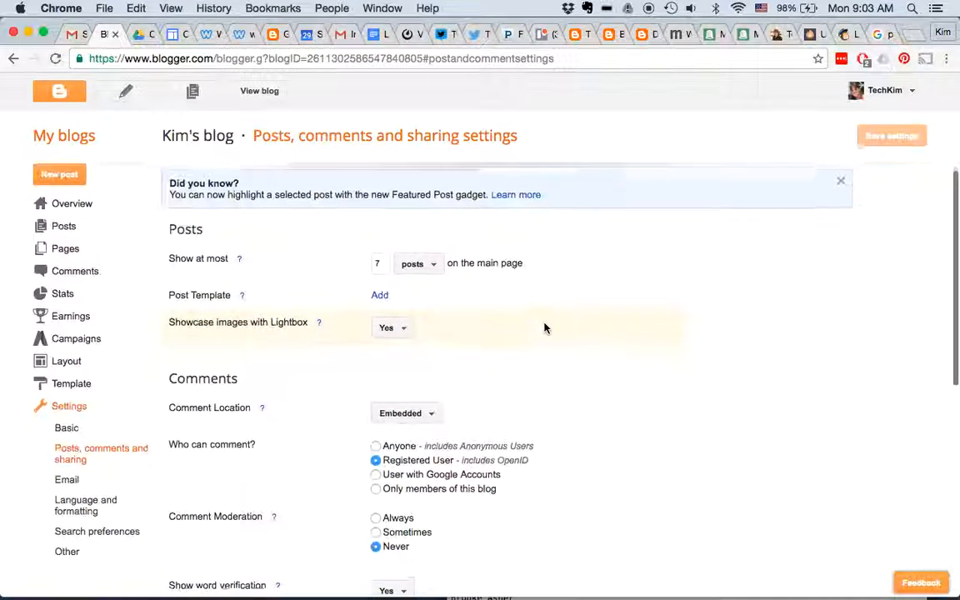
scroll("down", 3)
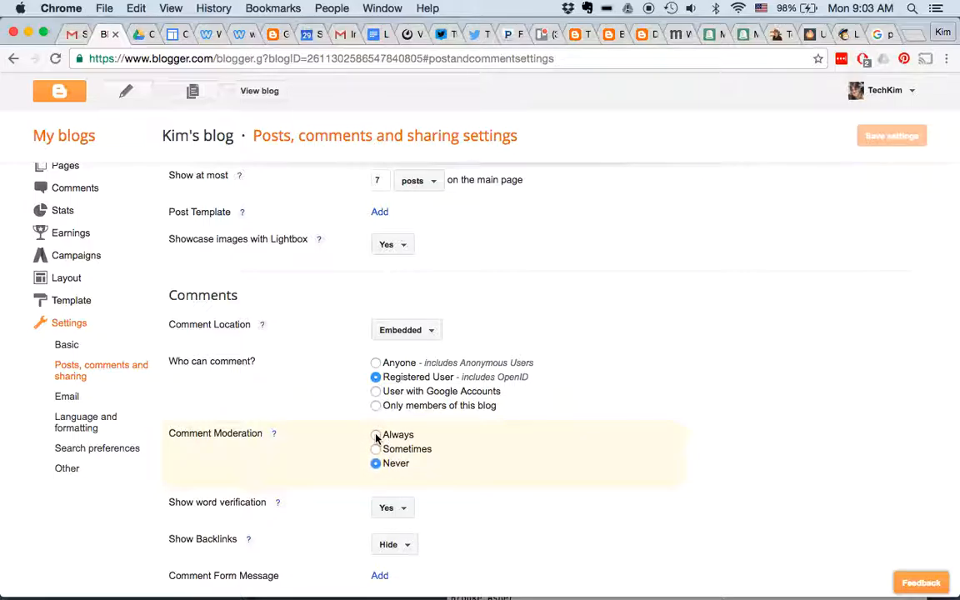
left_click(375, 435)
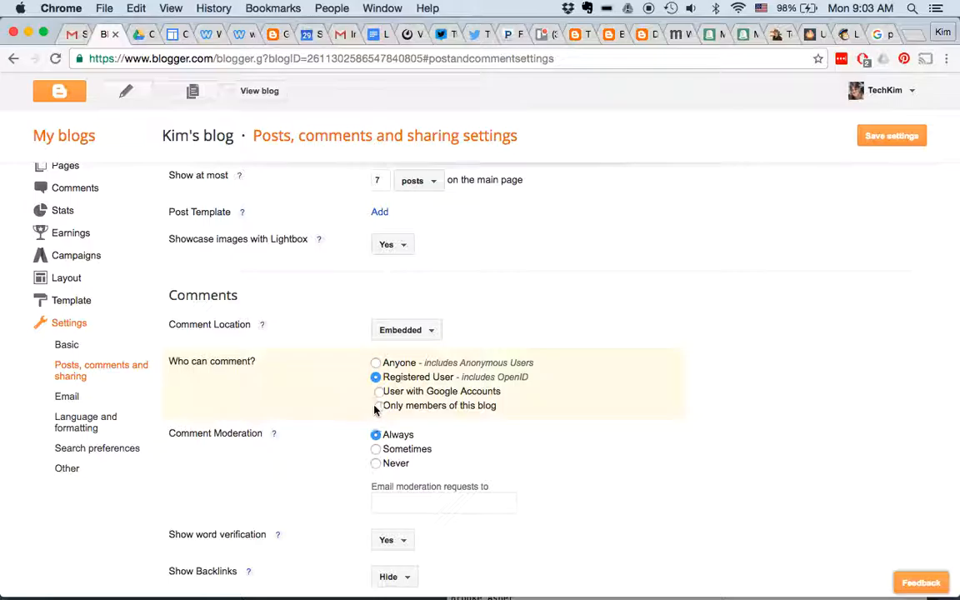
scroll("down", 3)
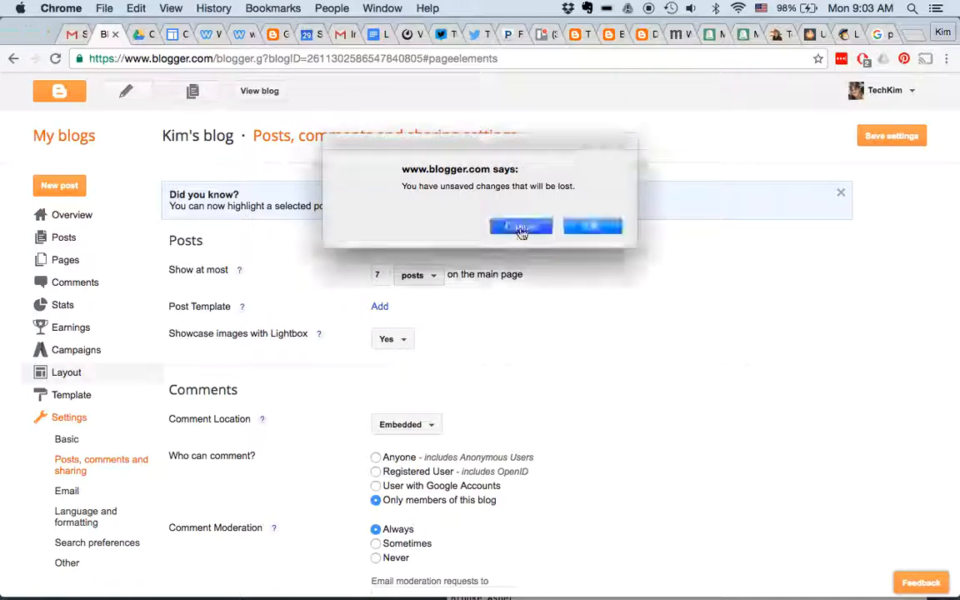
Leave the settings without saving and view the live Digital Arts blog.
left_click(520, 226)
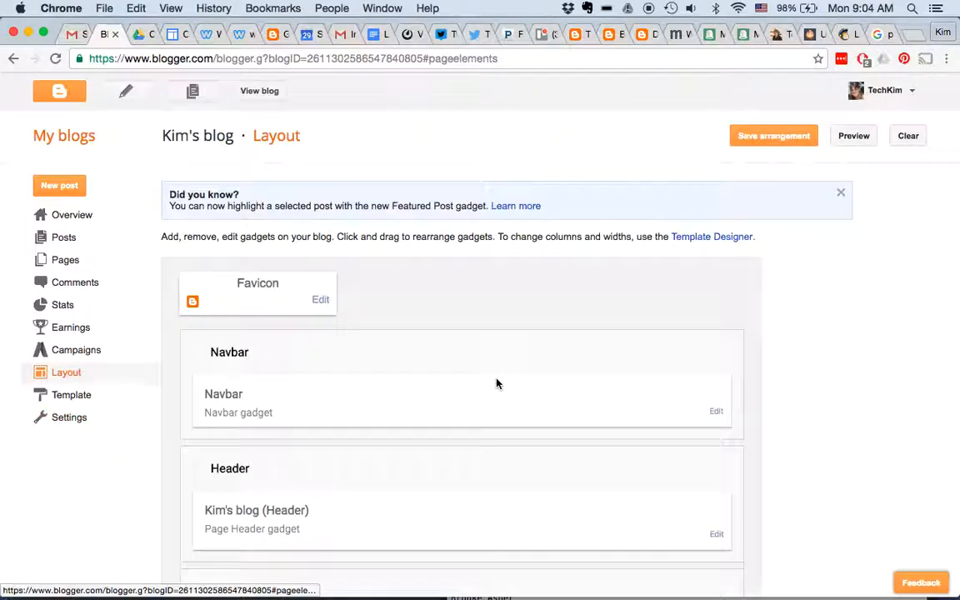
scroll("down", 3)
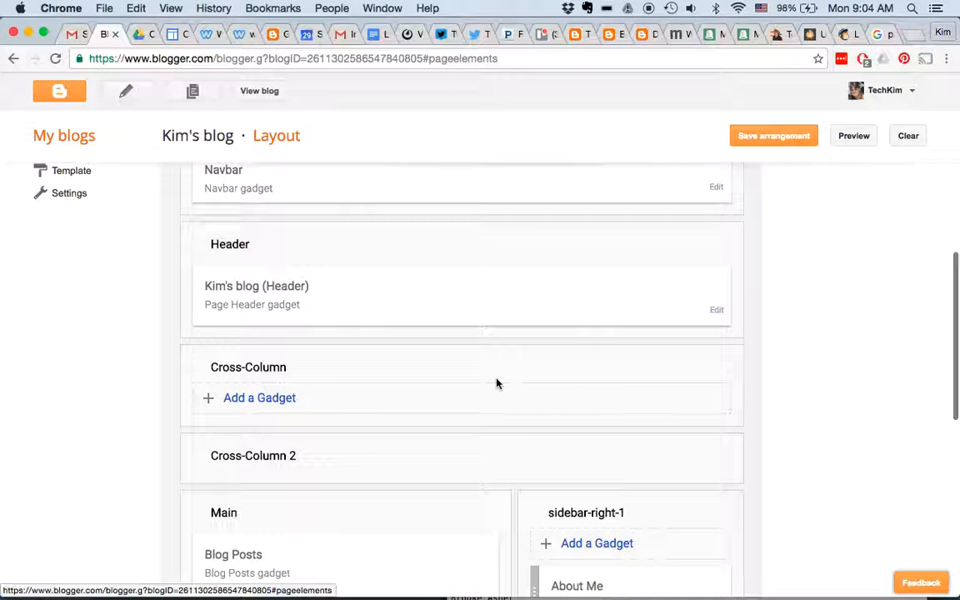
left_click(645, 34)
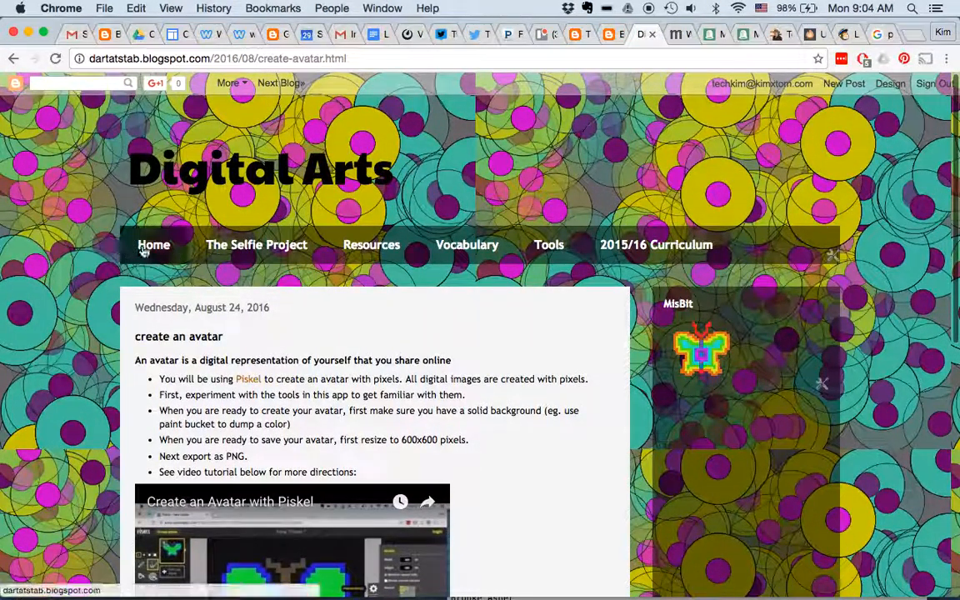
mouse_move(398, 256)
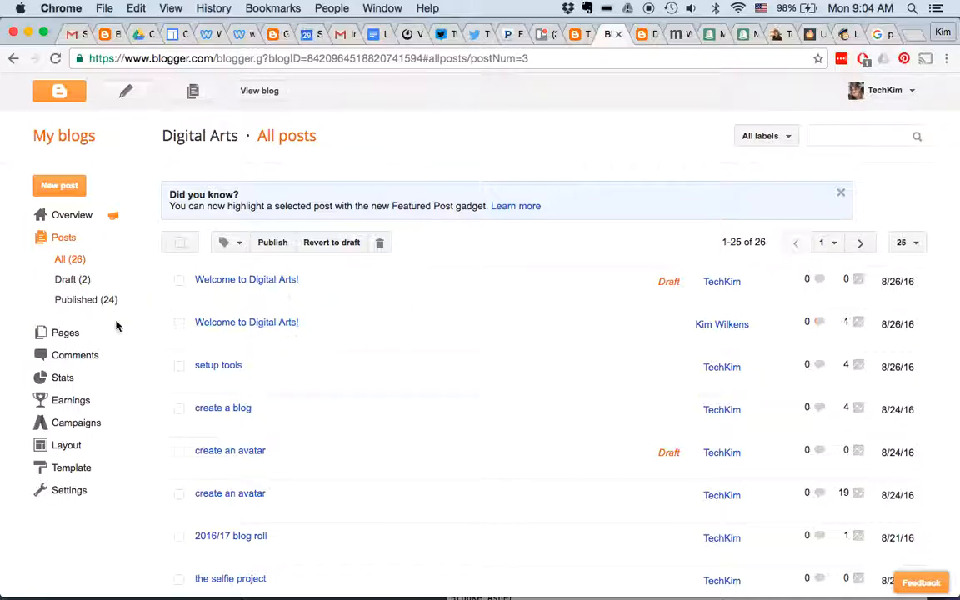
mouse_move(65, 333)
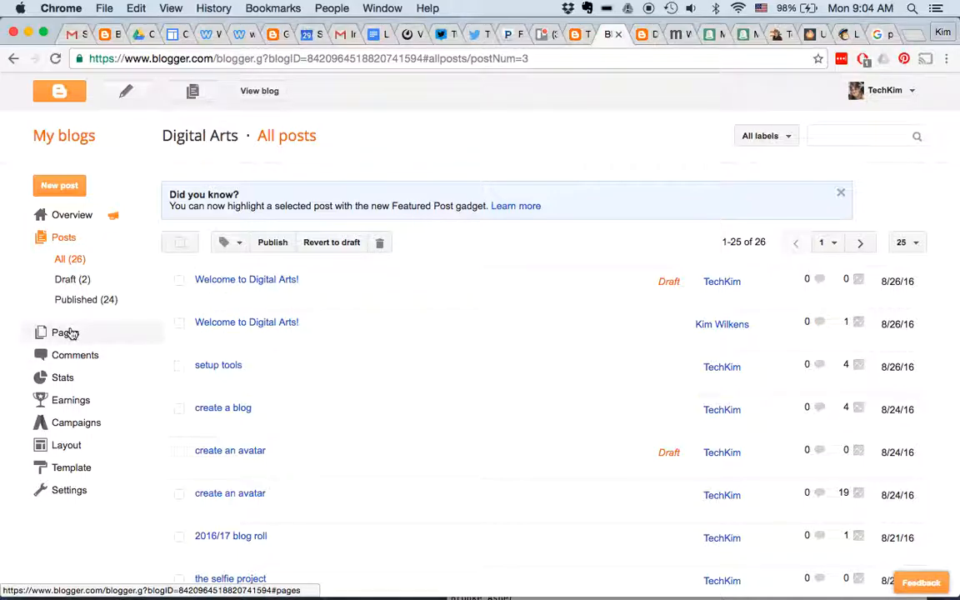
View the Digital Arts blog's Pages list, then go to its Layout page.
left_click(65, 333)
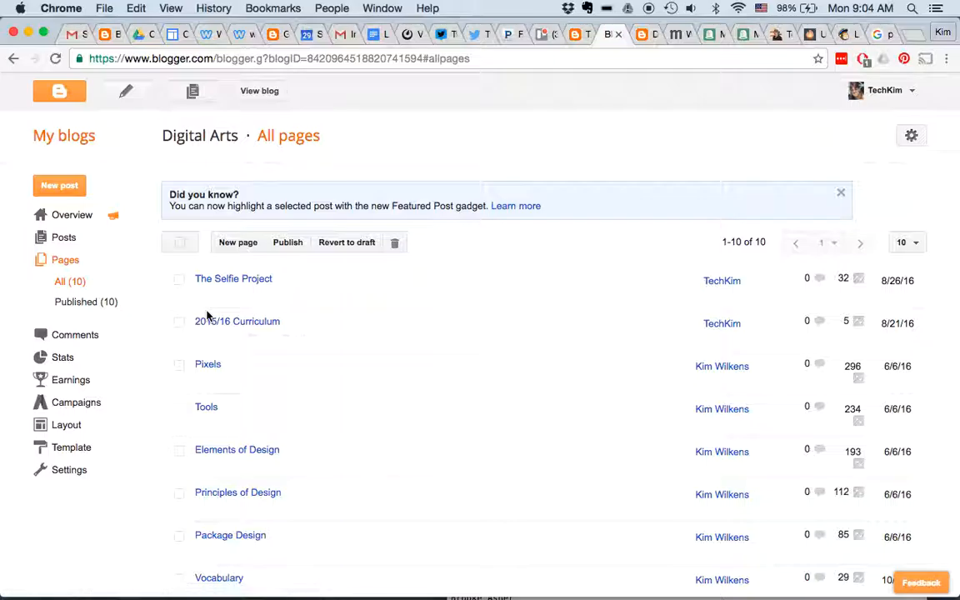
mouse_move(230, 534)
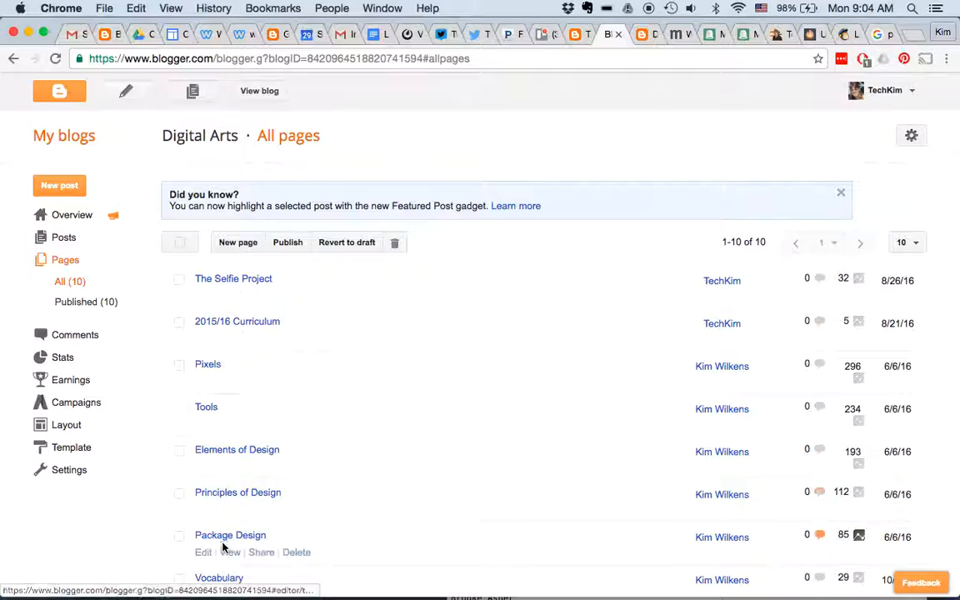
mouse_move(113, 425)
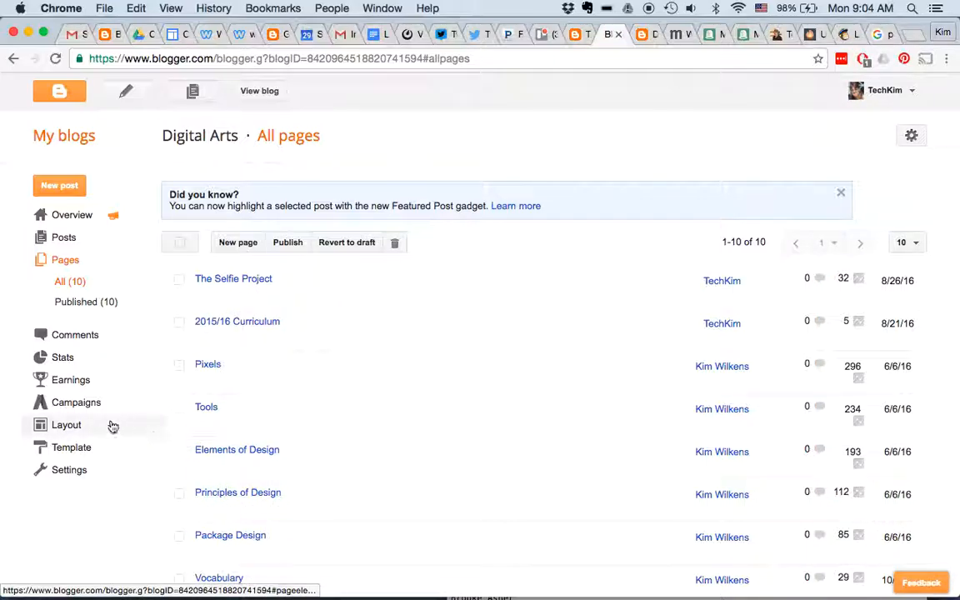
left_click(66, 424)
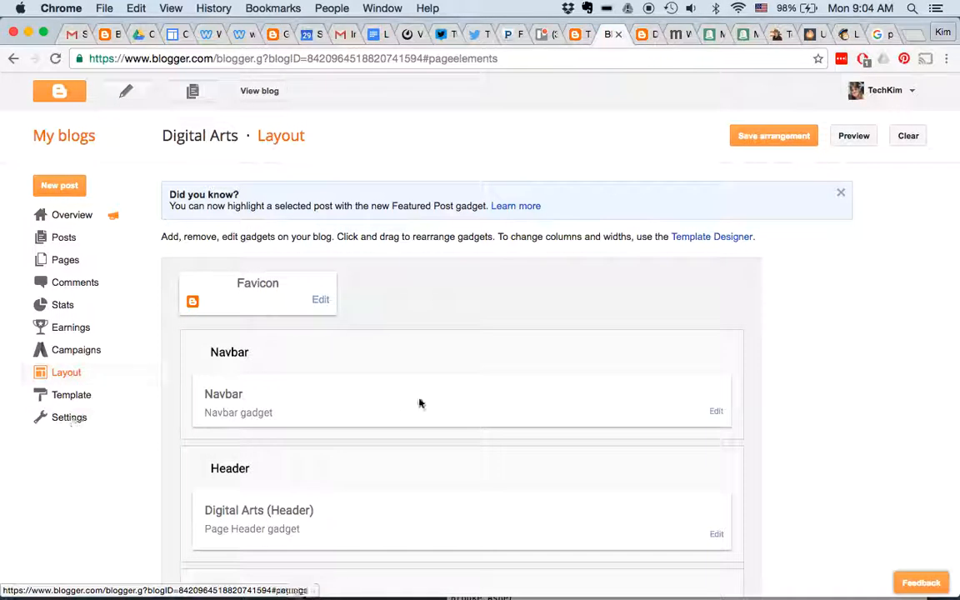
scroll("down", 3)
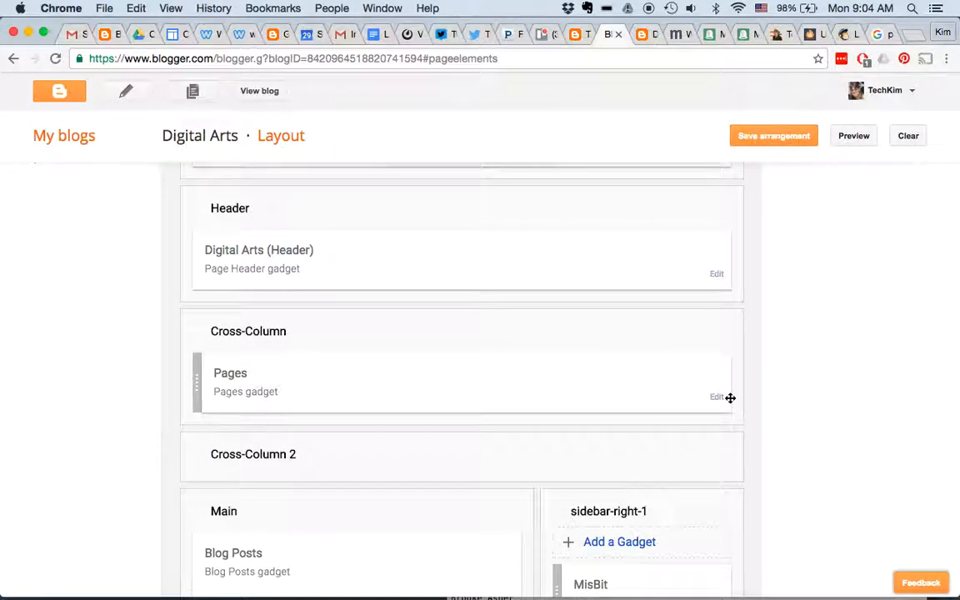
left_click(716, 397)
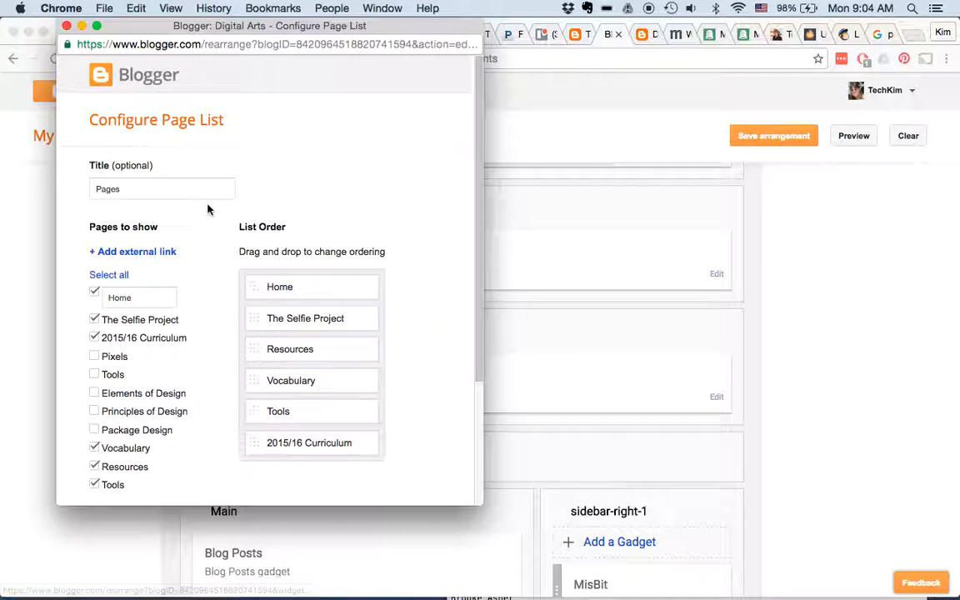
scroll("down", 3)
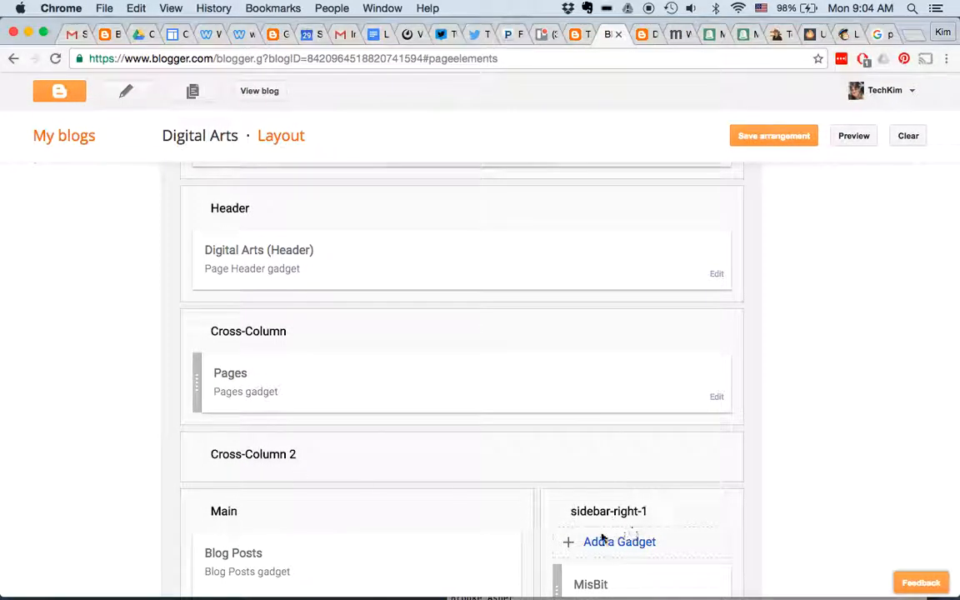
scroll("down", 3)
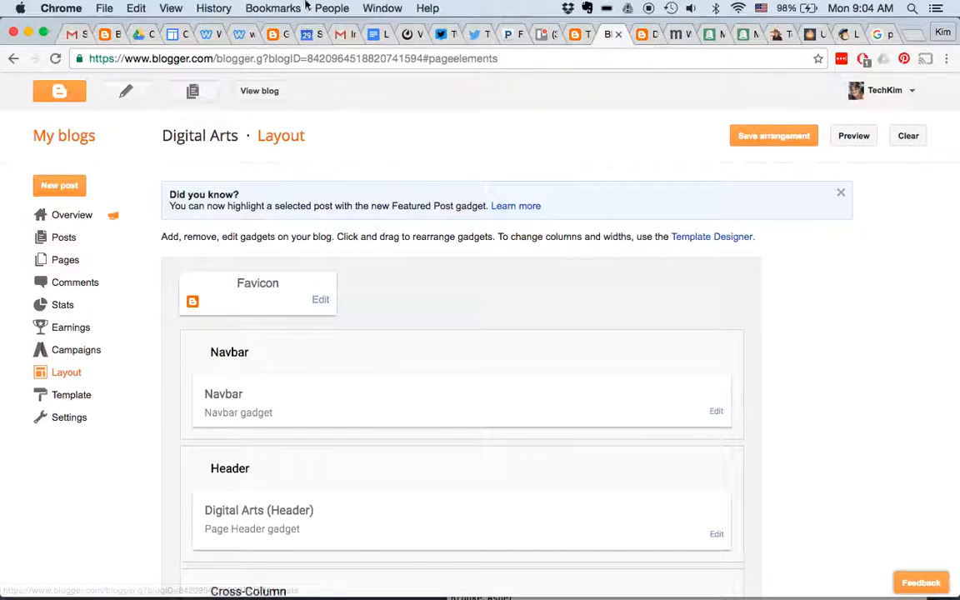
left_click(108, 35)
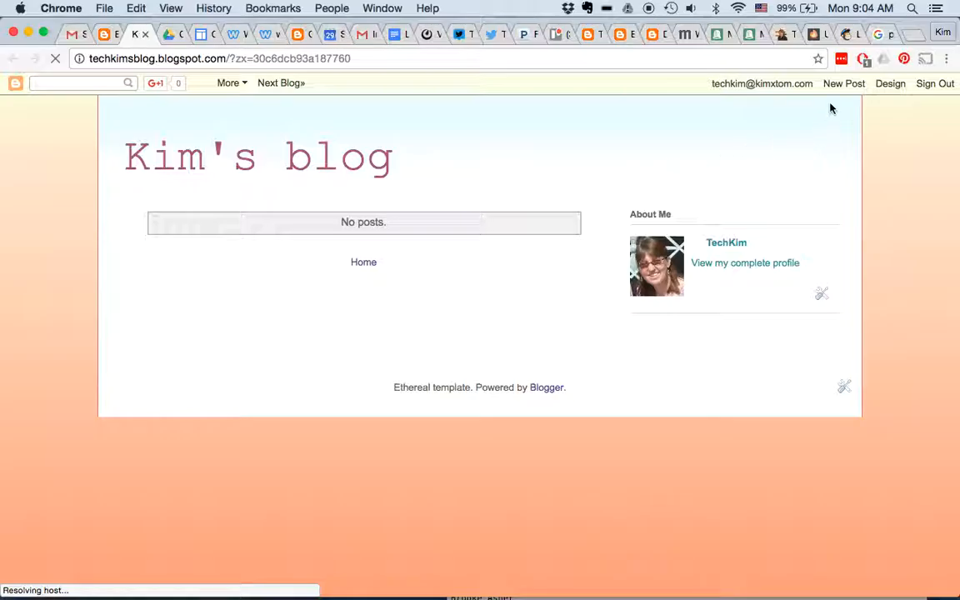
Start a New Post for Kim's blog from the live blog's navbar.
left_click(843, 83)
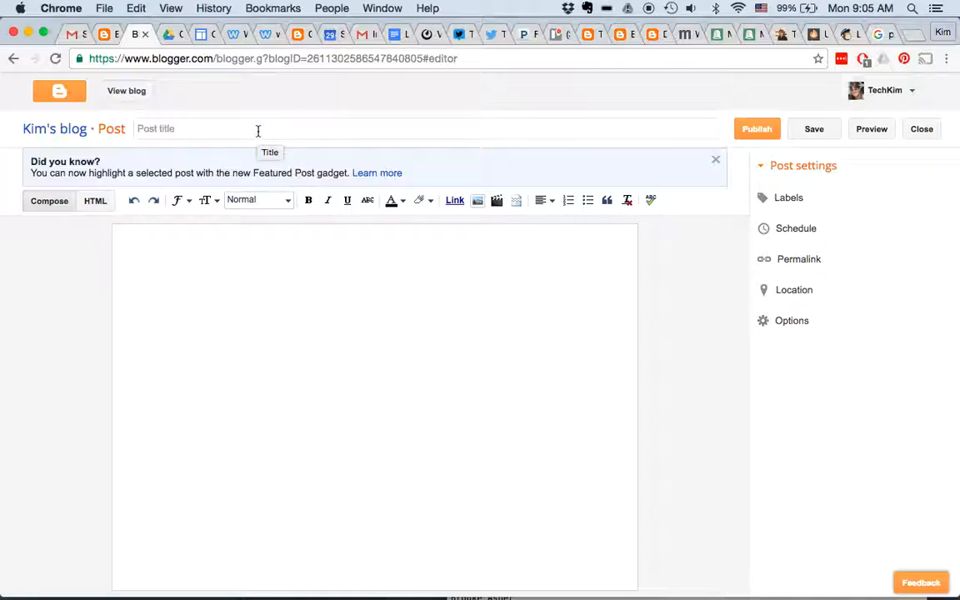
Focus the post title field, then begin inserting an image.
left_click(258, 128)
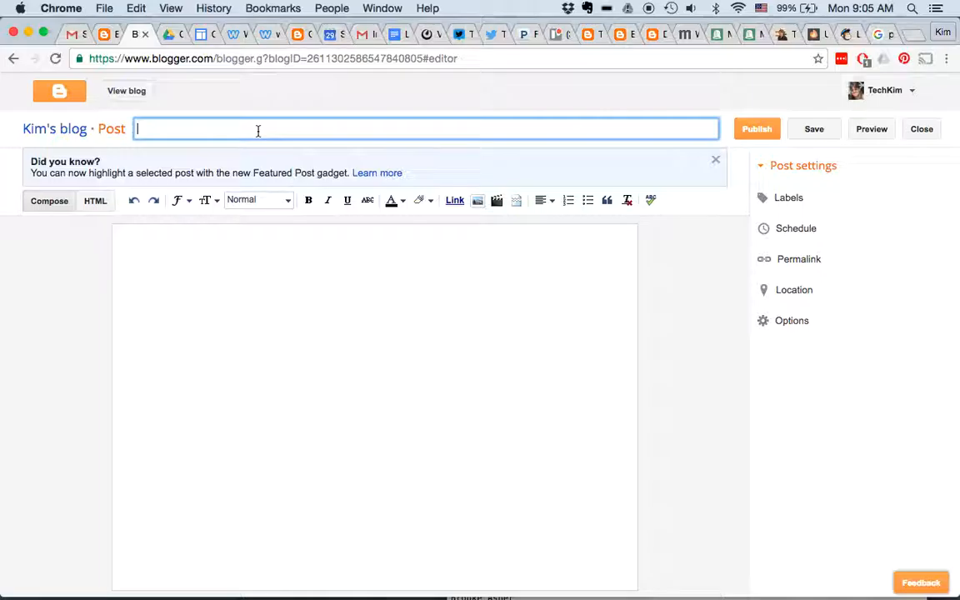
mouse_move(161, 129)
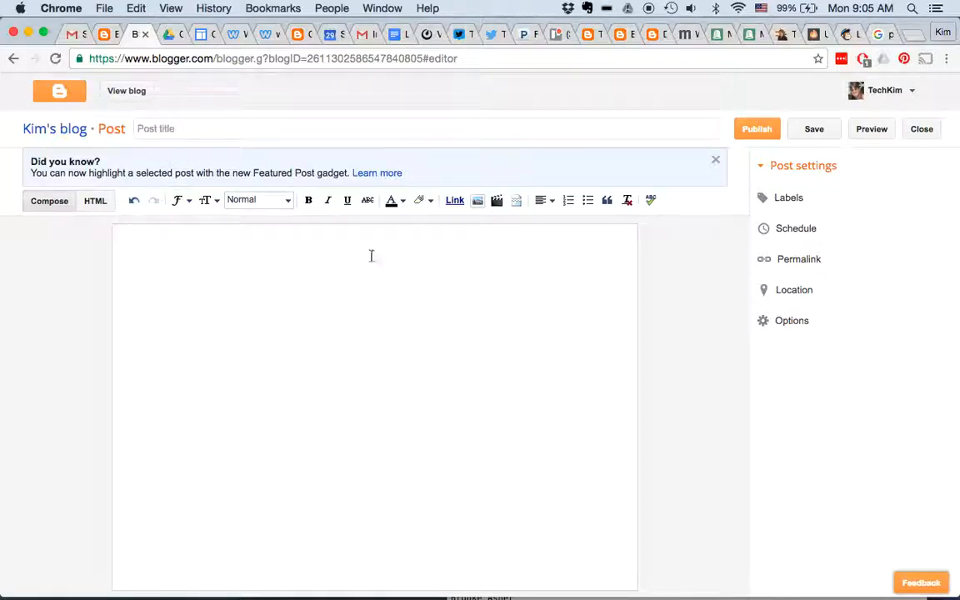
mouse_move(519, 265)
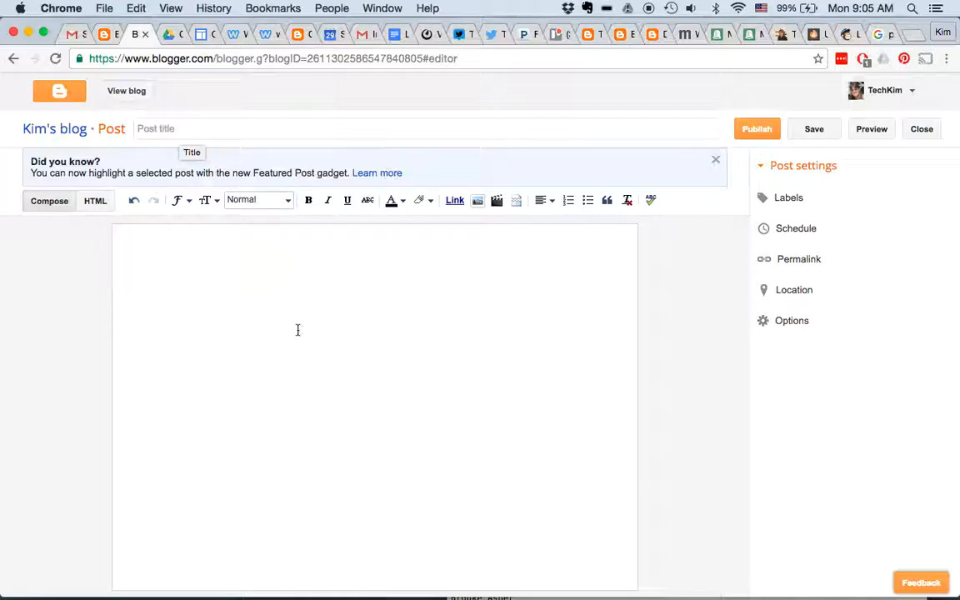
mouse_move(496, 248)
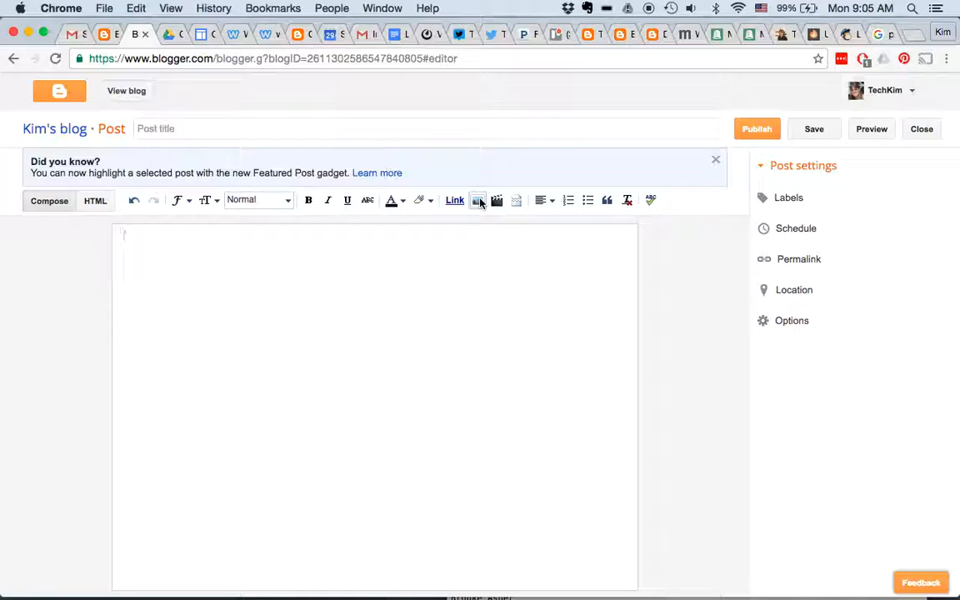
left_click(477, 200)
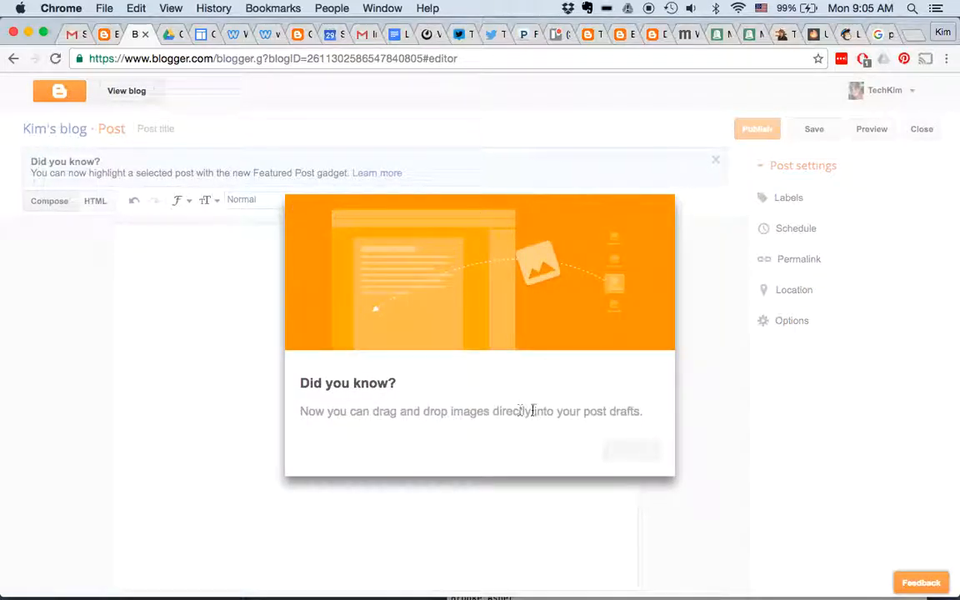
Dismiss the drag-and-drop tip and cancel the Add Images dialog.
left_click(630, 450)
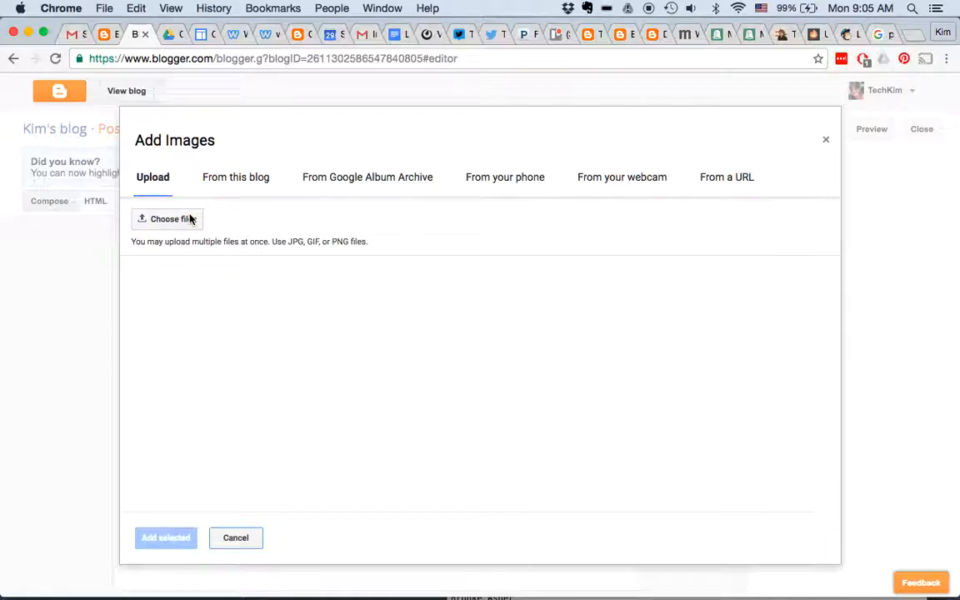
left_click(235, 537)
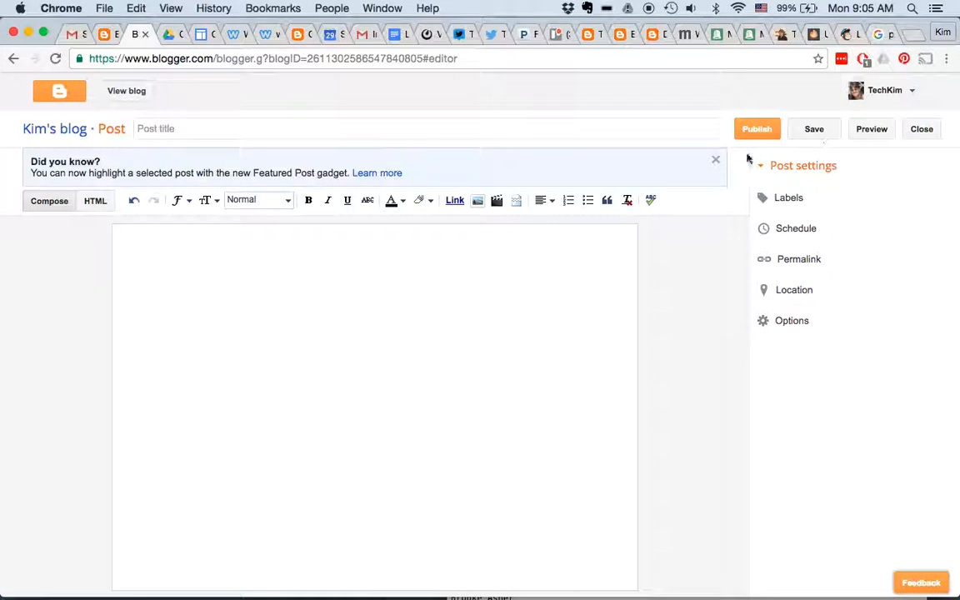